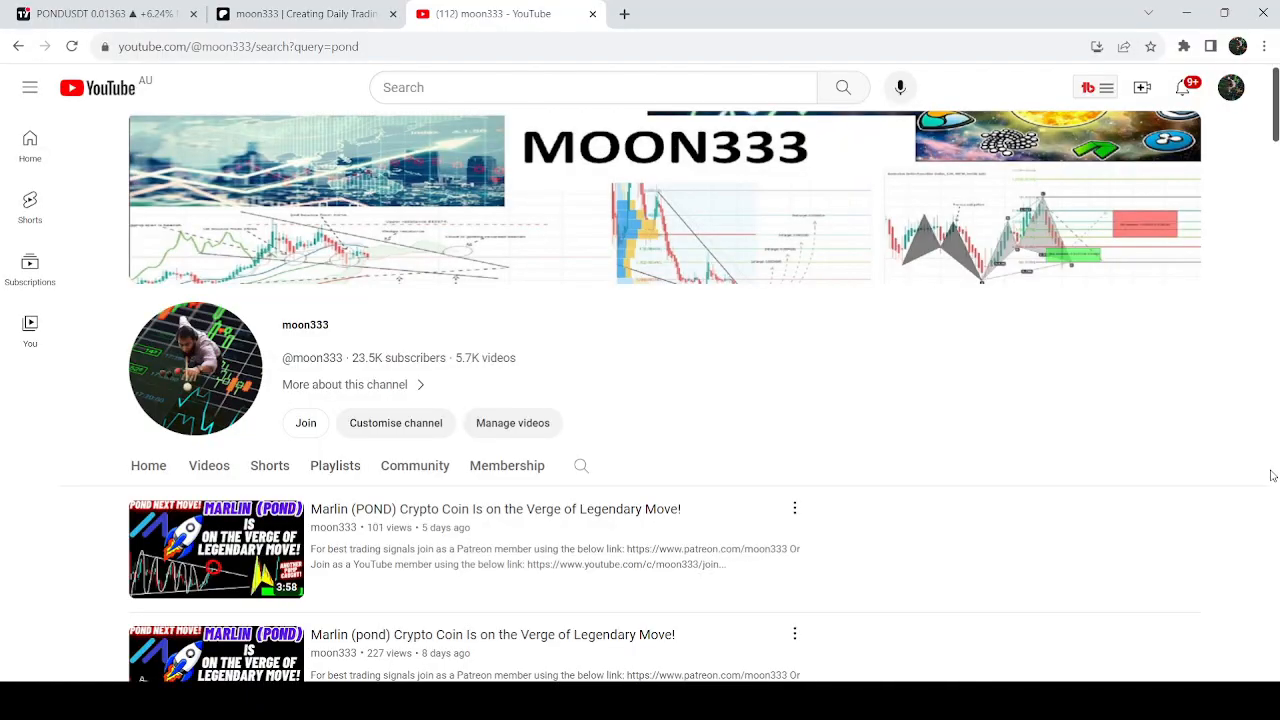
mouse_move(1270, 490)
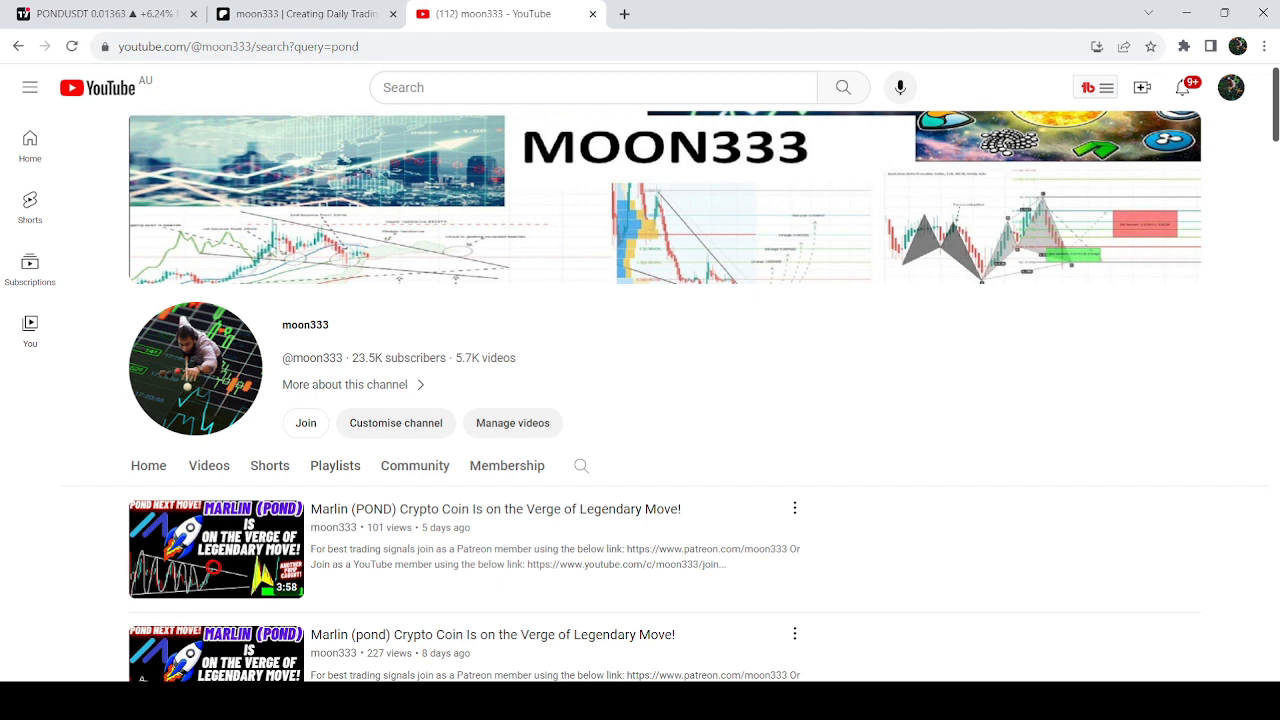
mouse_move(1272, 598)
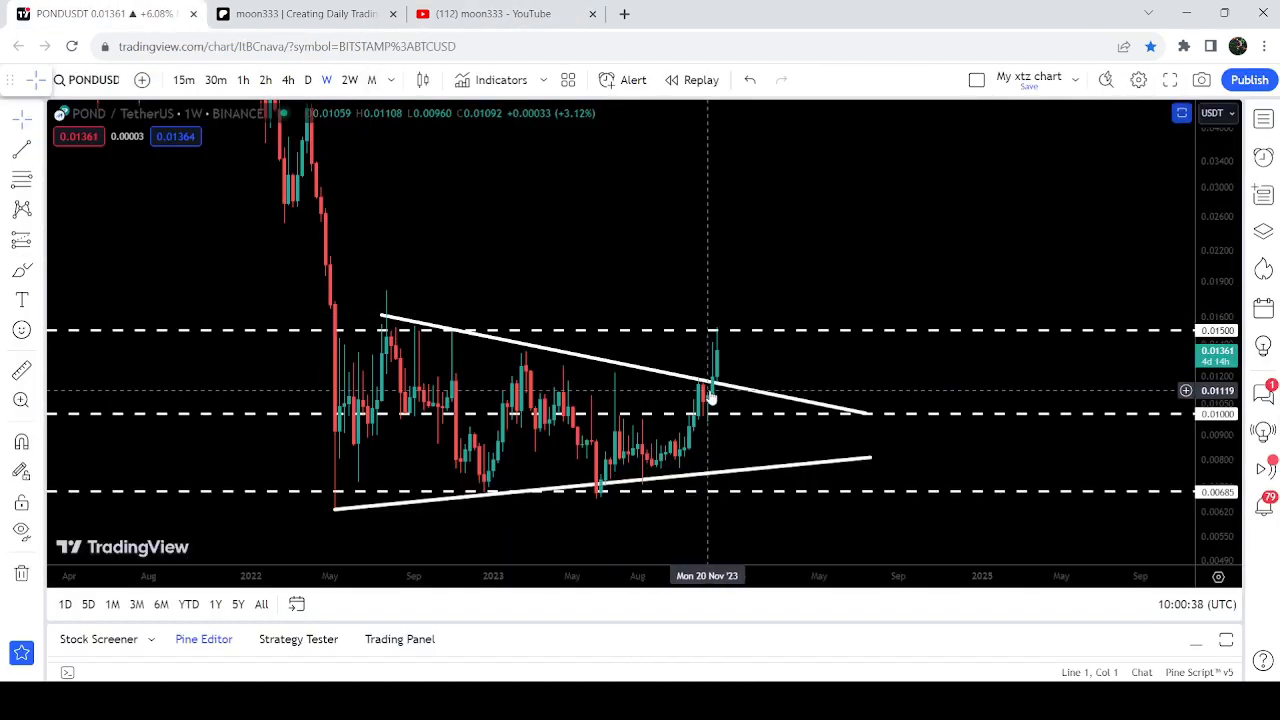
mouse_move(718, 336)
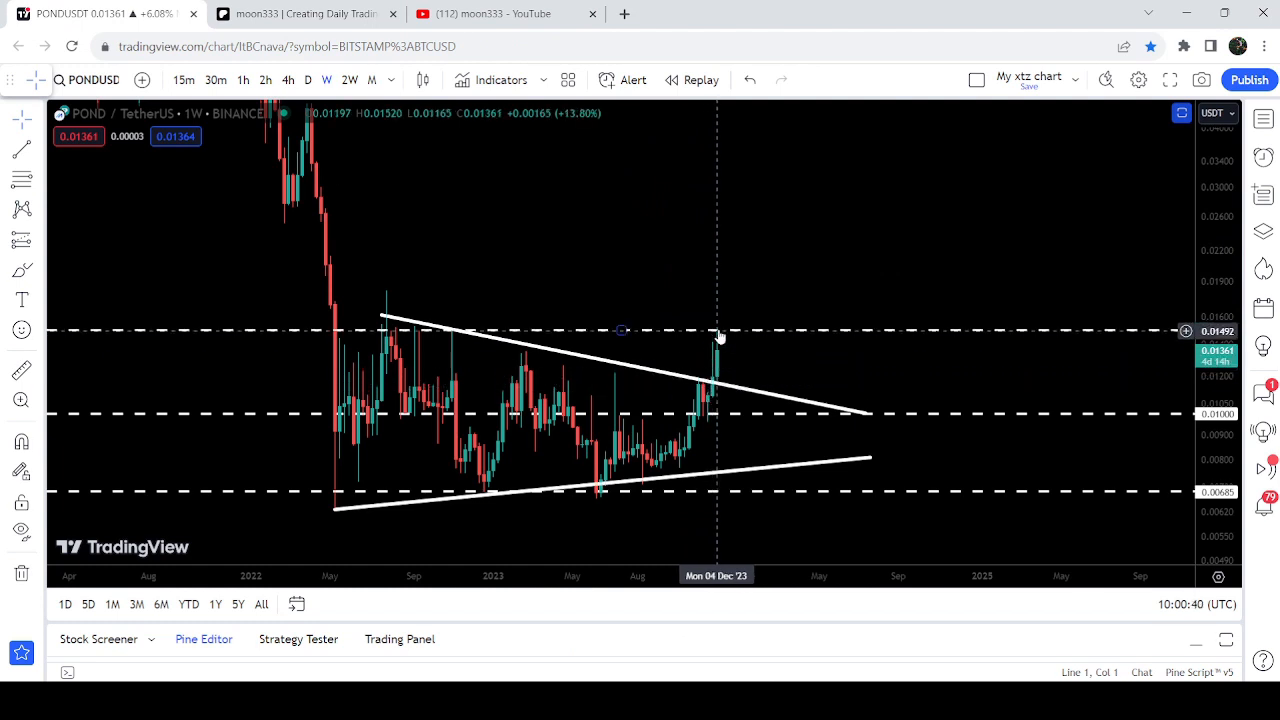
mouse_move(736, 340)
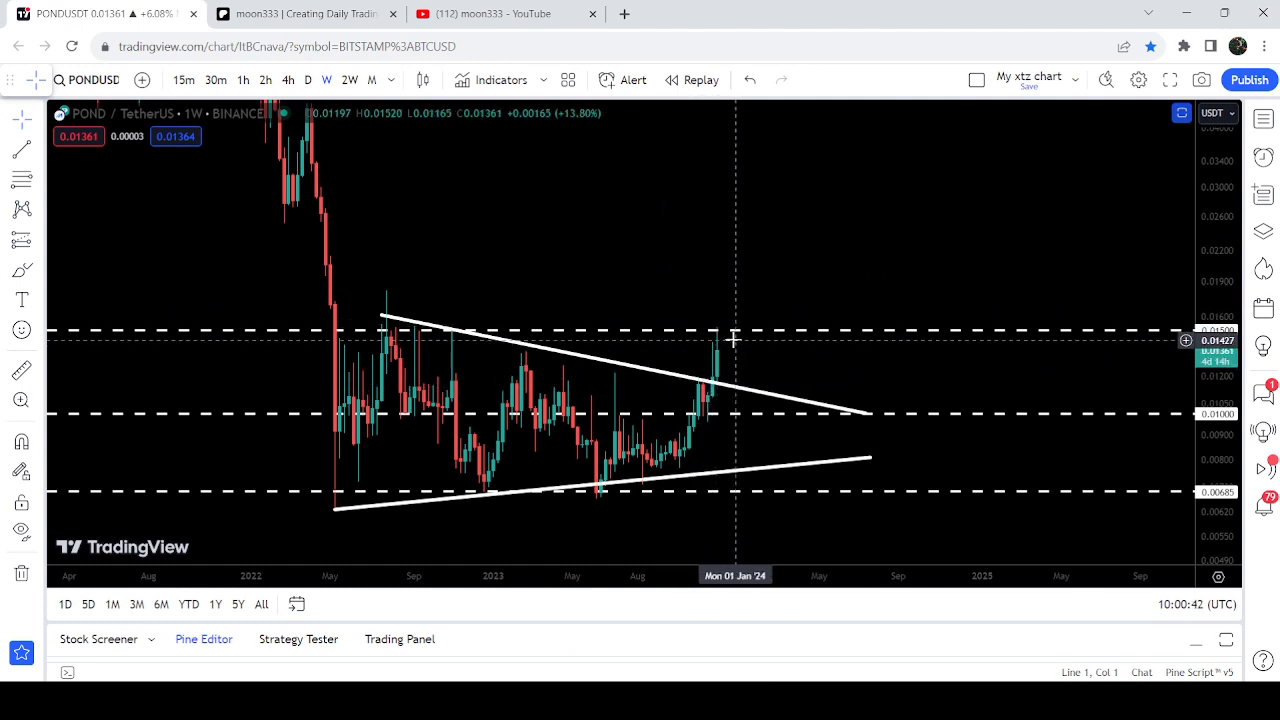
mouse_move(800, 336)
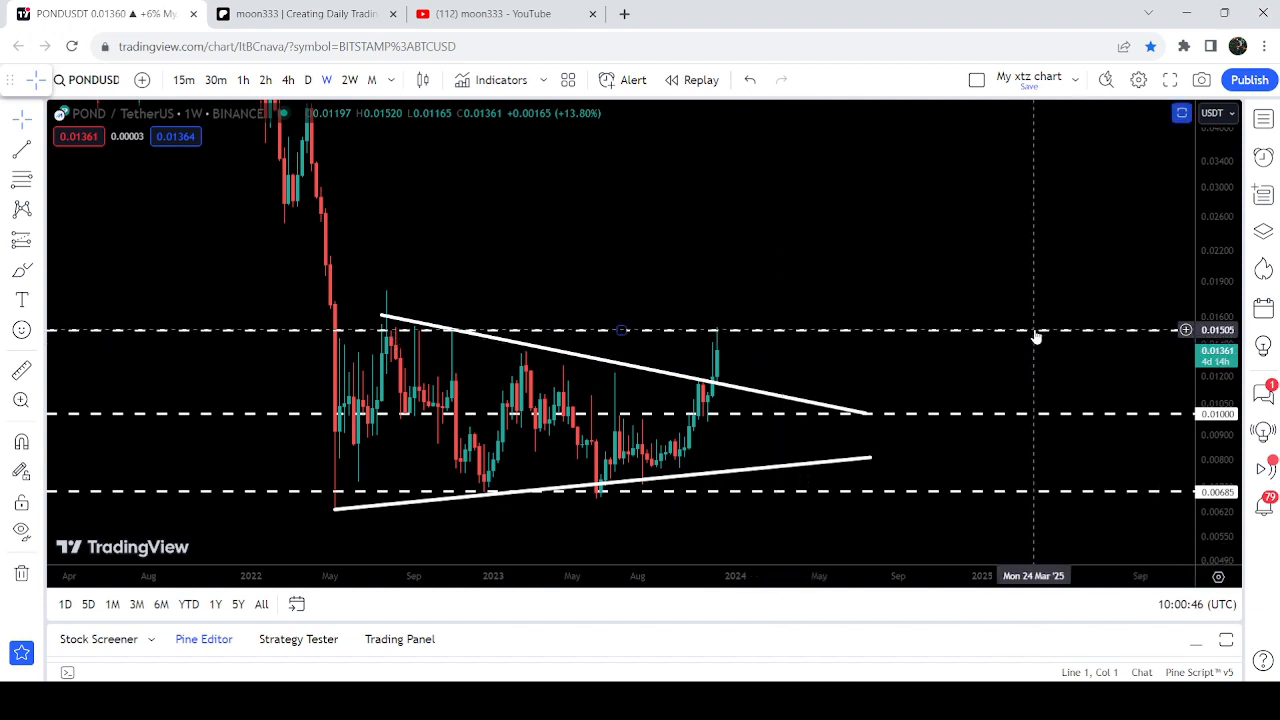
mouse_move(800, 324)
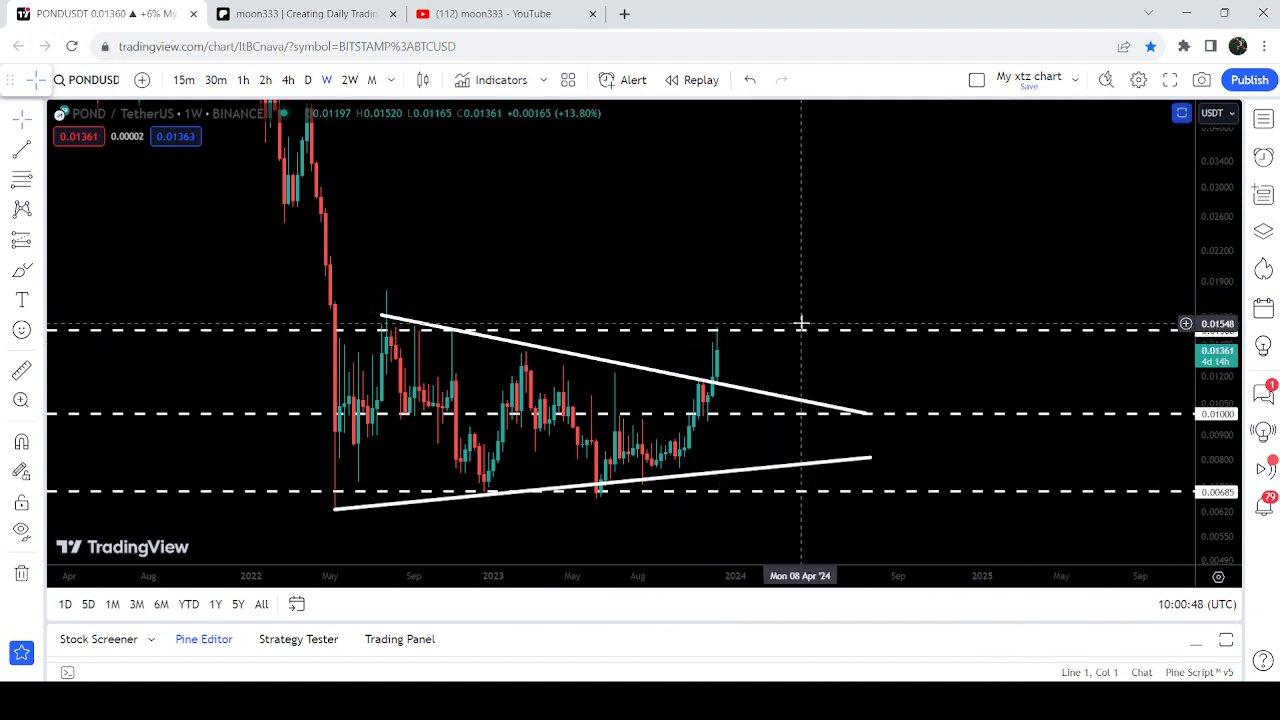
mouse_move(692, 260)
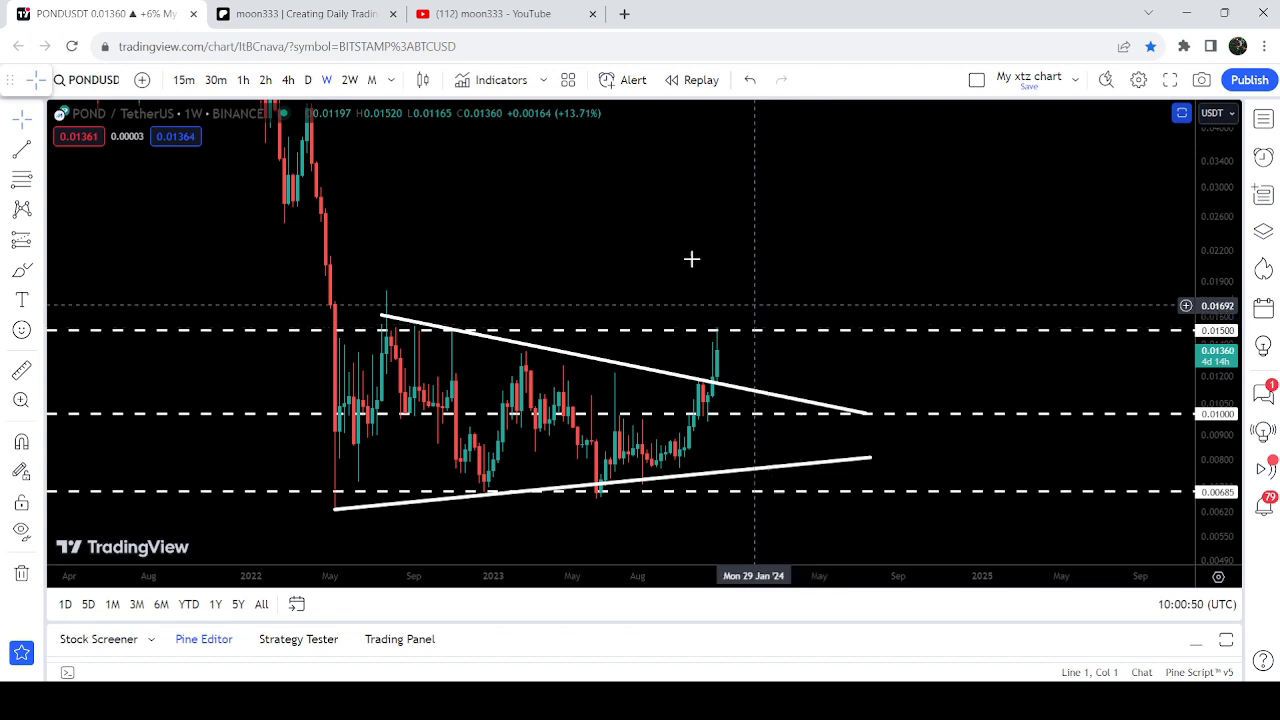
Step: Show the members-only dYdX and Alien Worlds signal posts, then return to the Patreon Marlin (POND) post
click(304, 12)
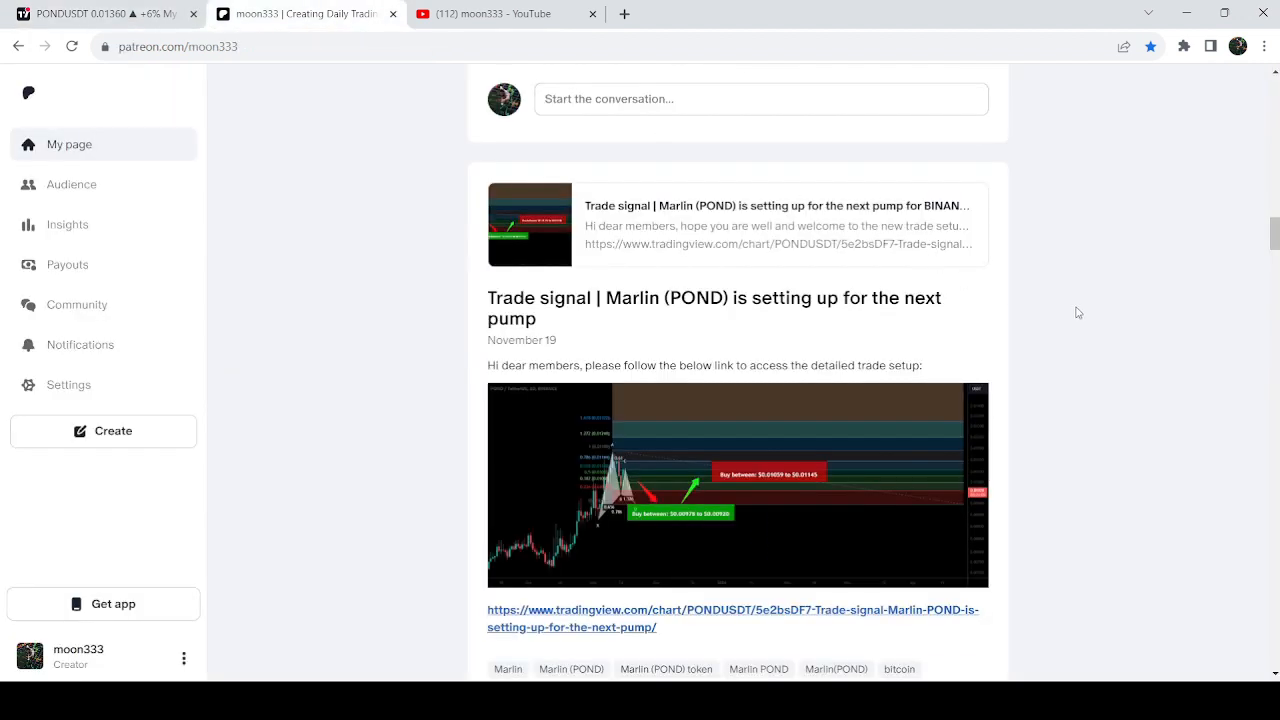
mouse_move(1124, 324)
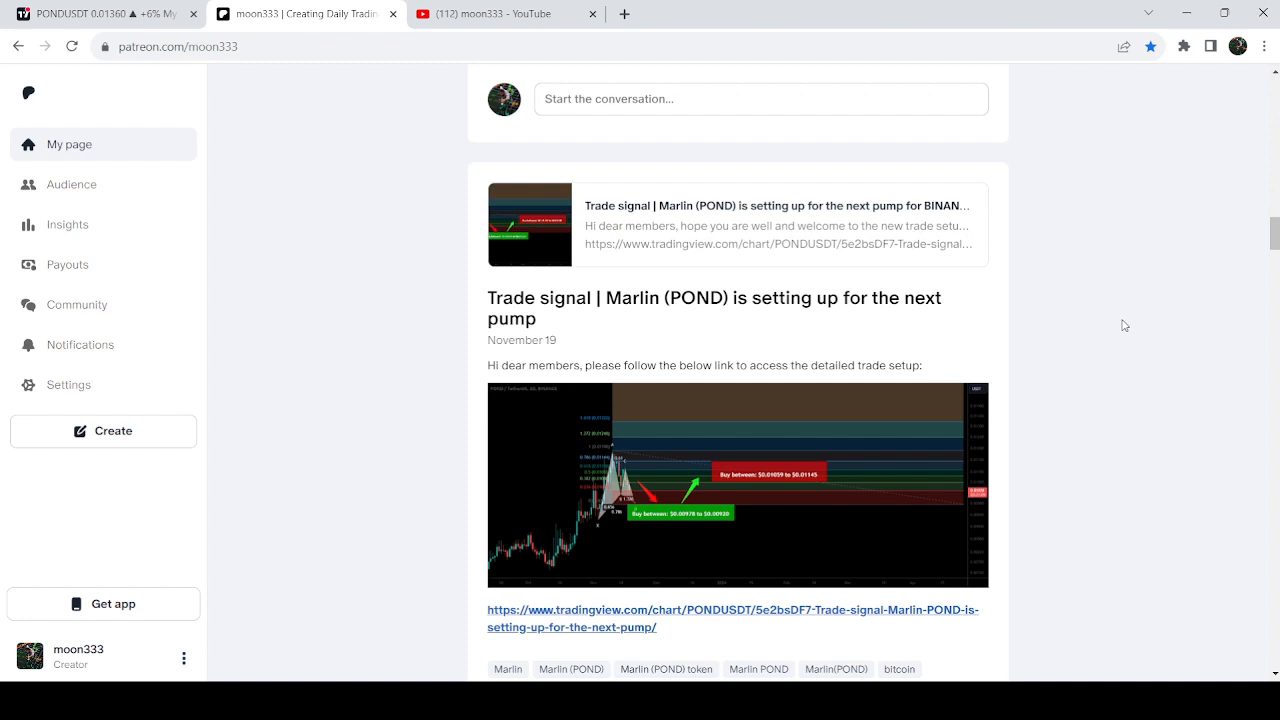
click(500, 12)
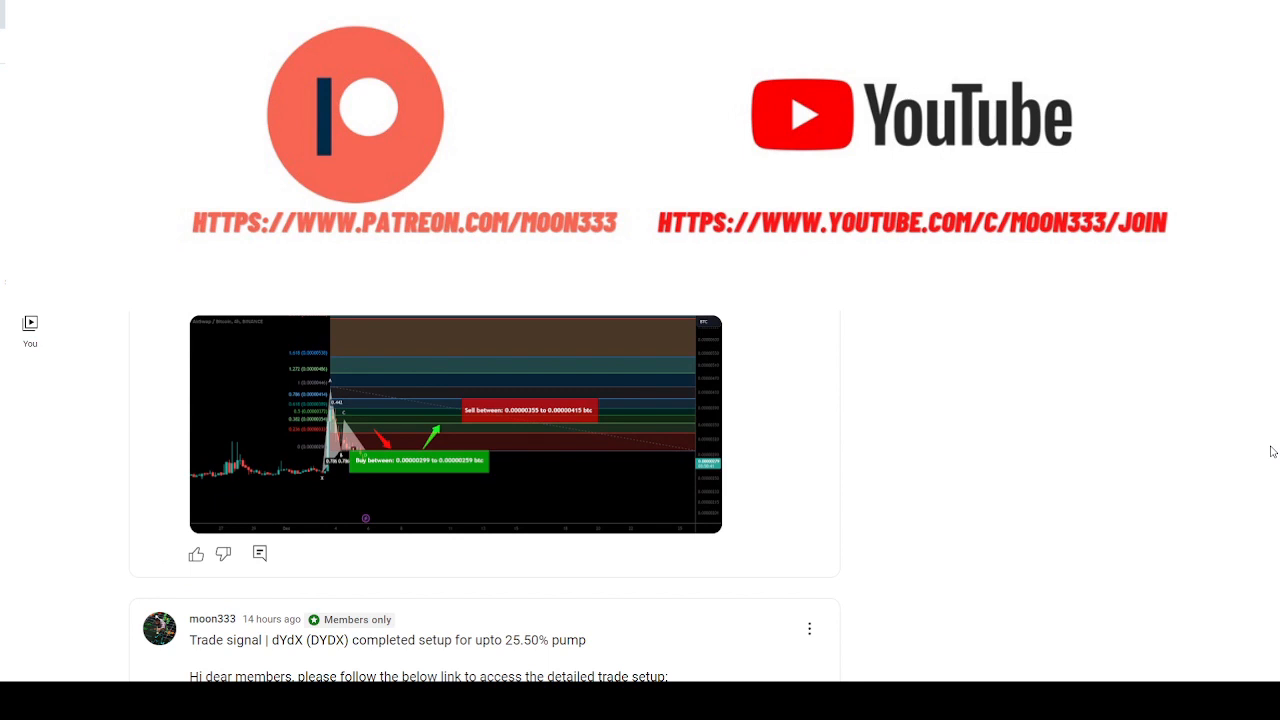
scroll(down, 3)
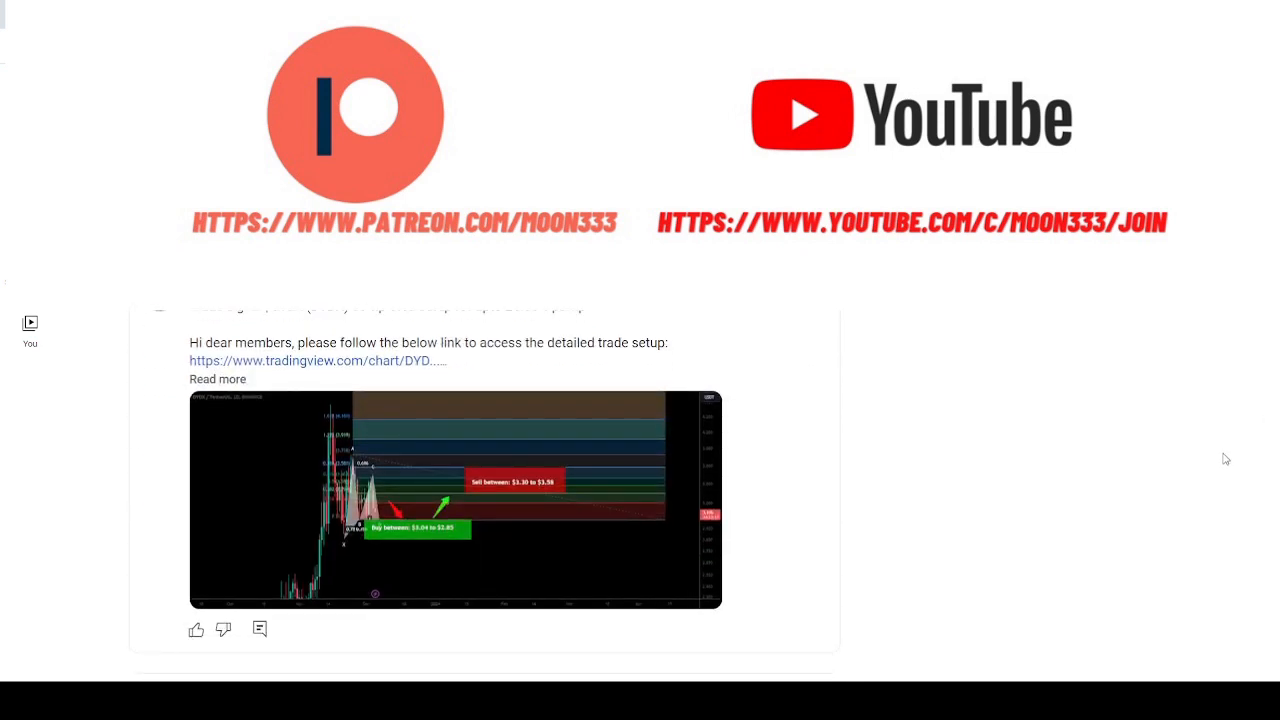
scroll(down, 3)
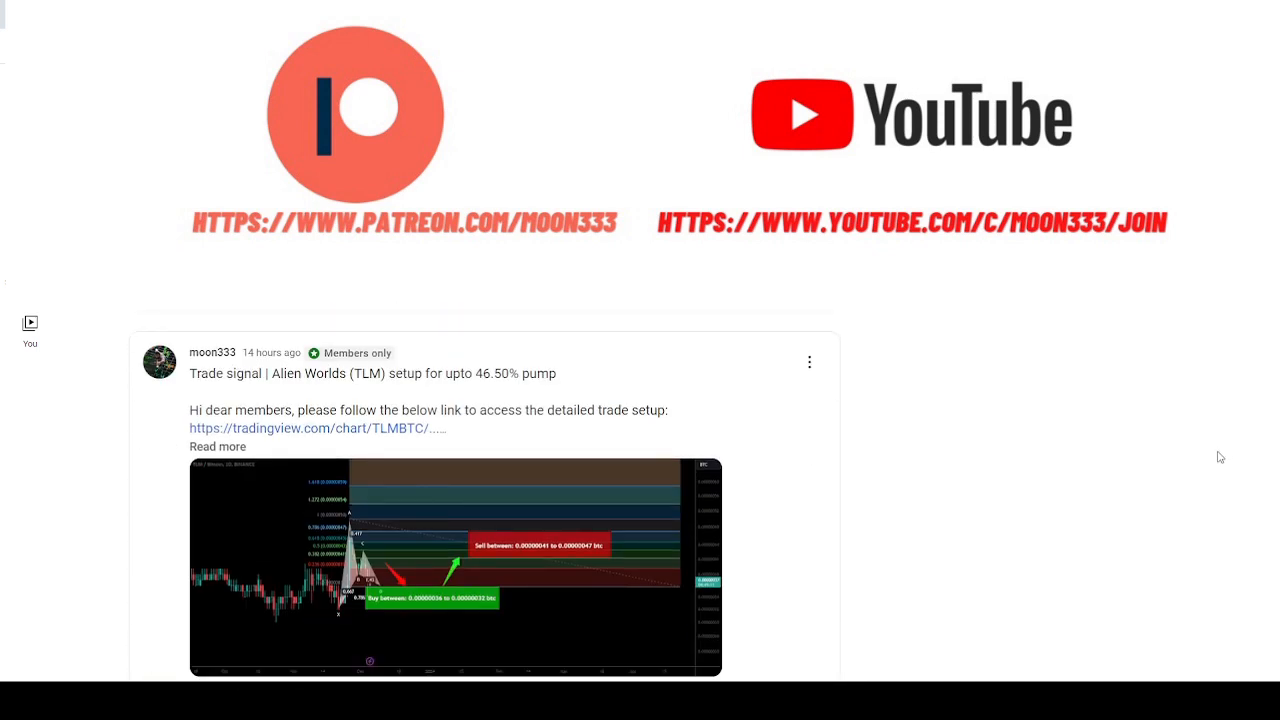
scroll(down, 3)
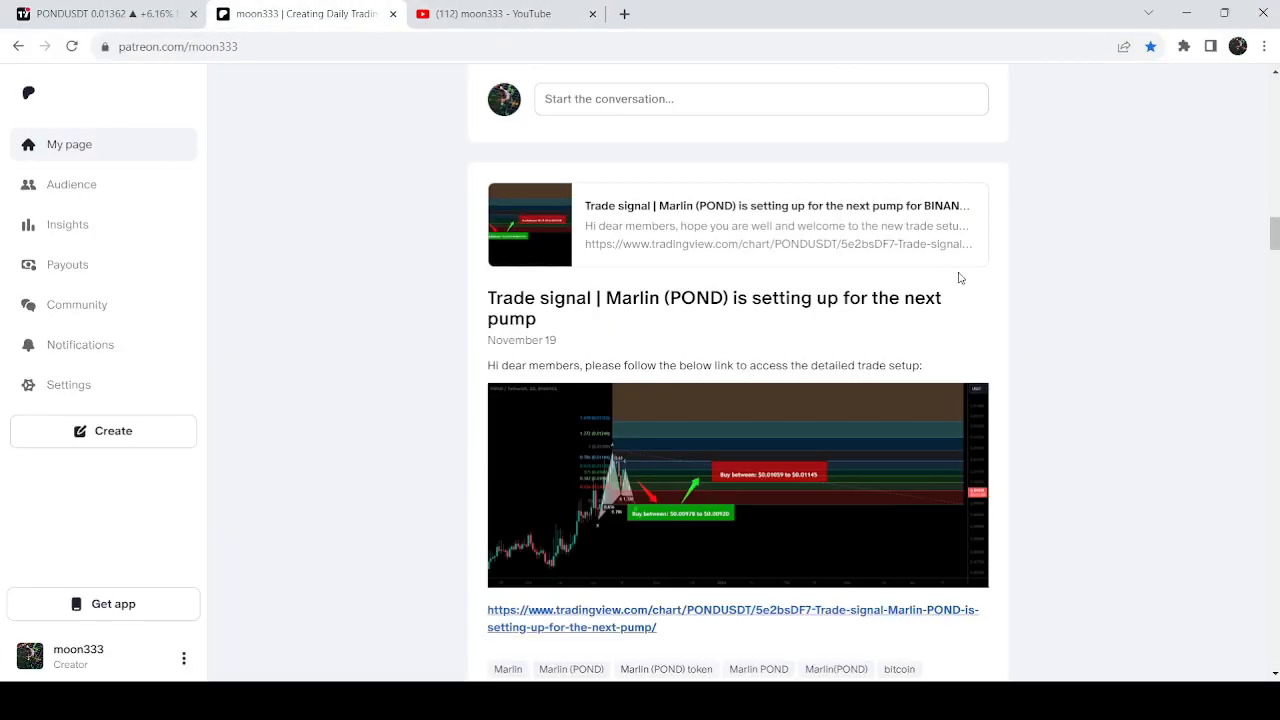
mouse_move(672, 236)
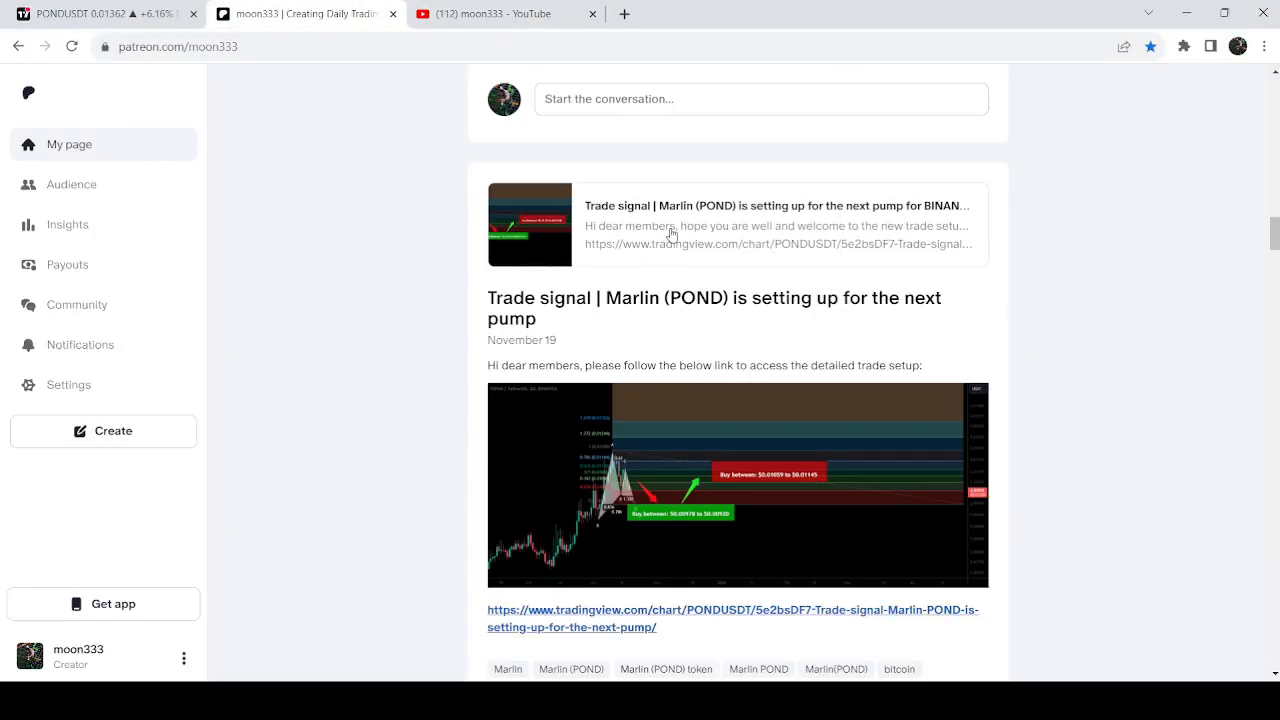
Step: Open the linked Marlin (POND) idea and review its buy zone, sell zone and stop-loss description
click(732, 618)
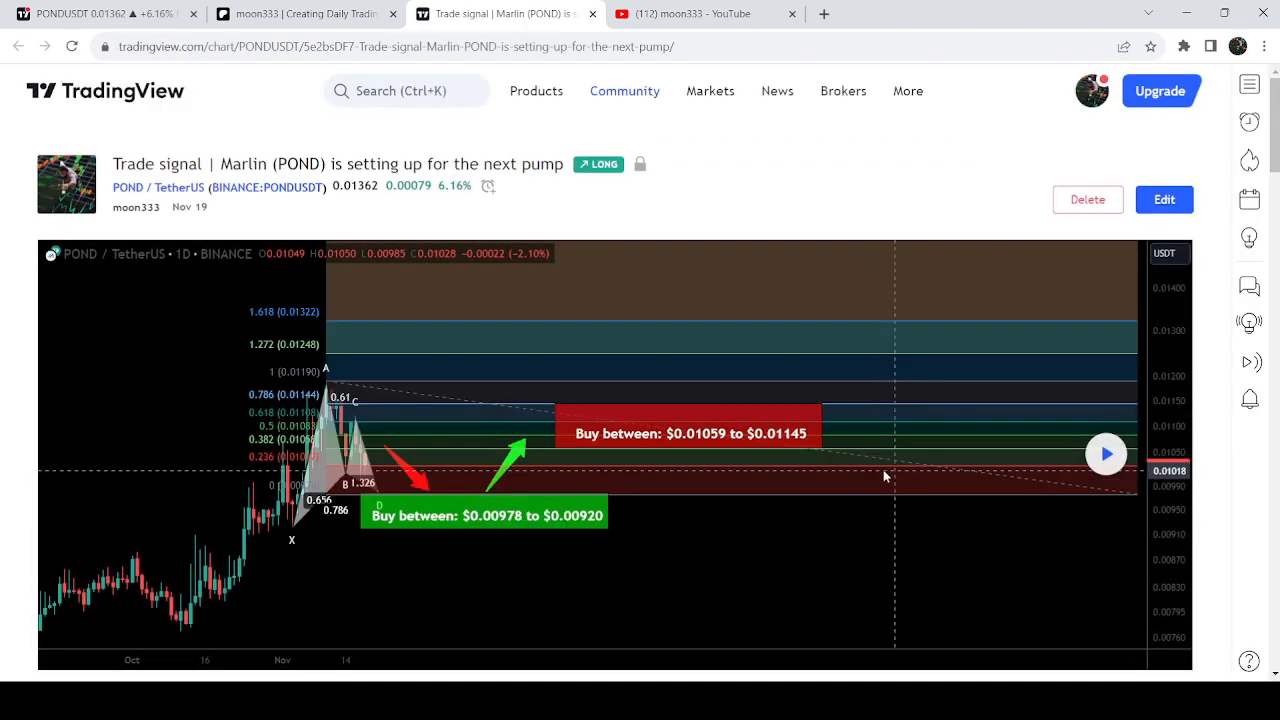
mouse_move(598, 444)
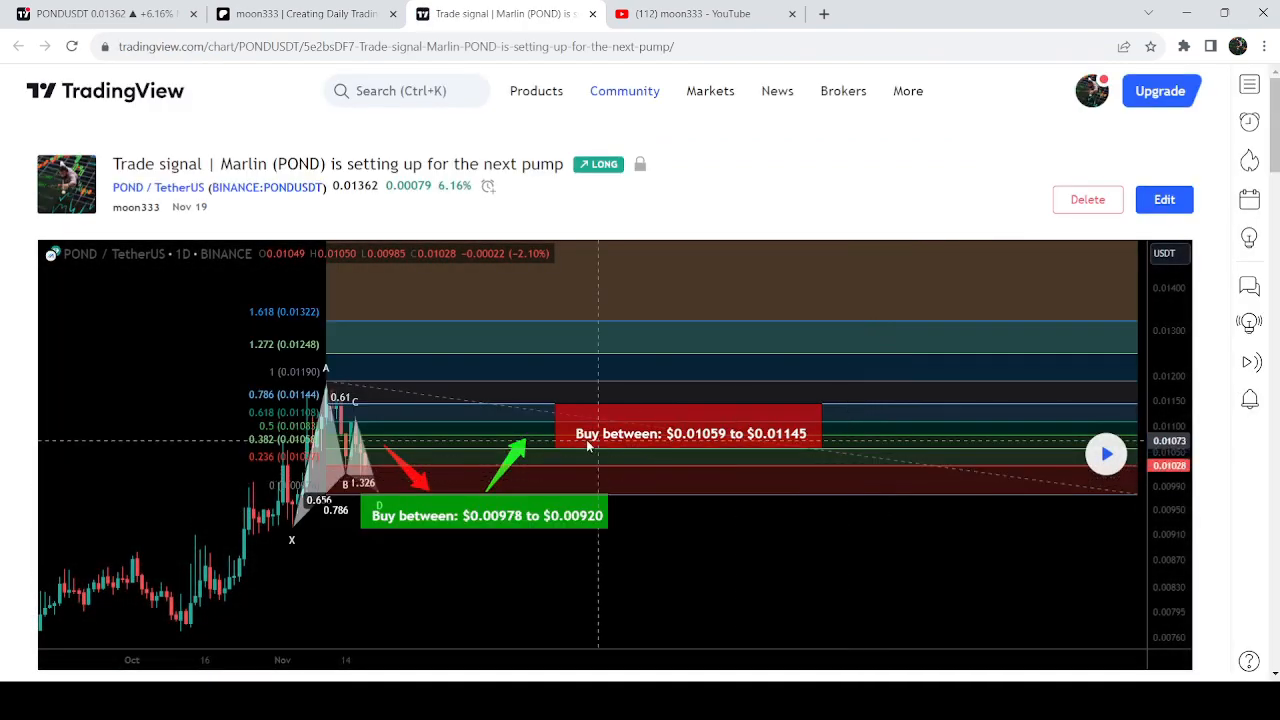
mouse_move(336, 436)
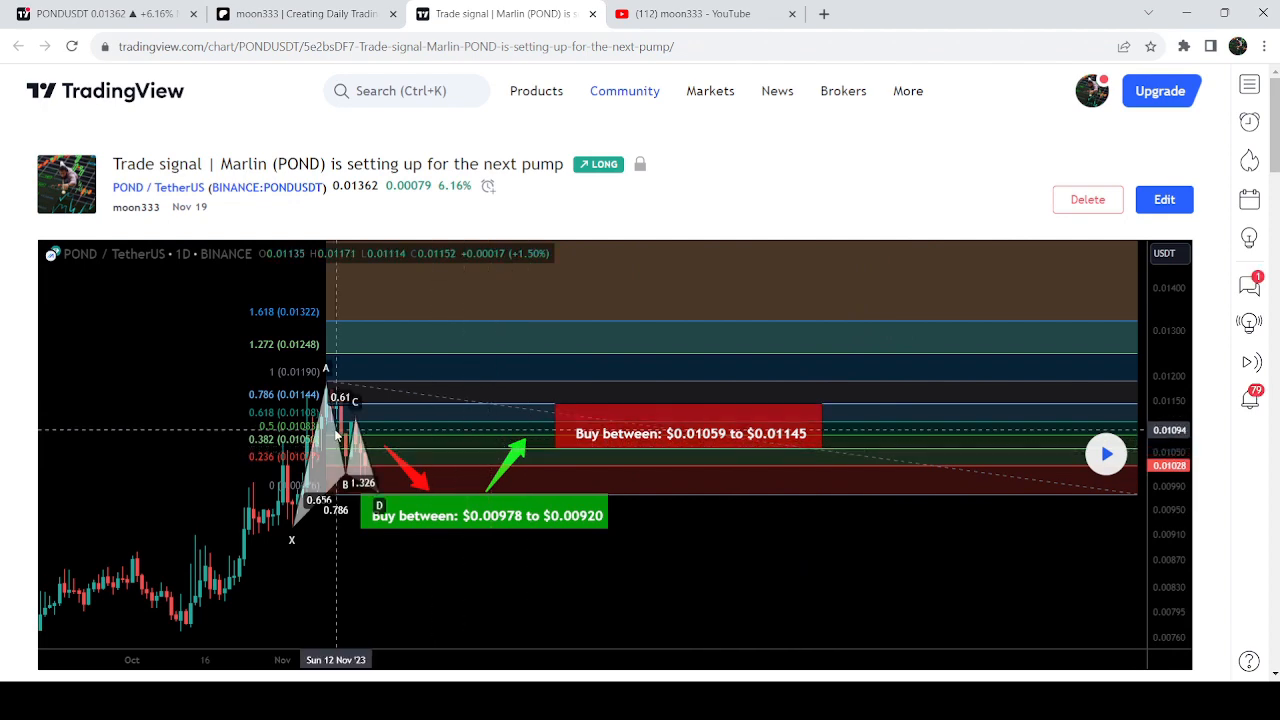
scroll(down, 3)
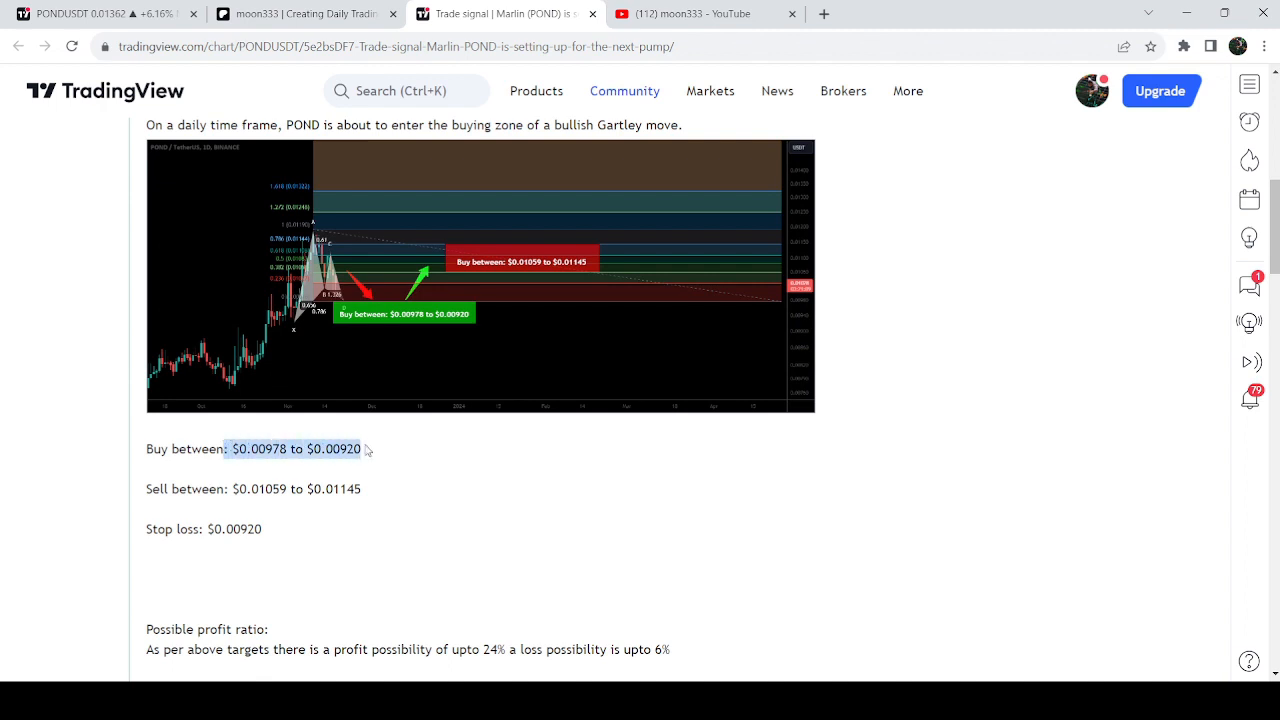
mouse_move(388, 452)
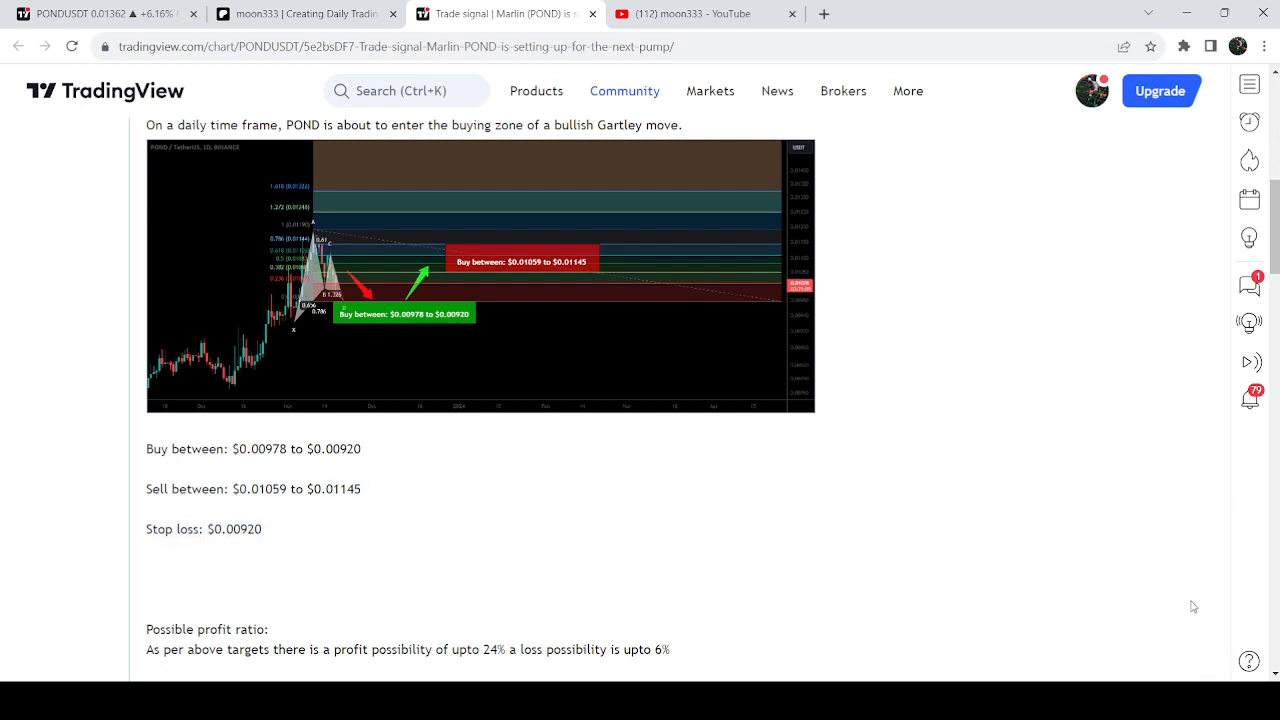
scroll(up, 3)
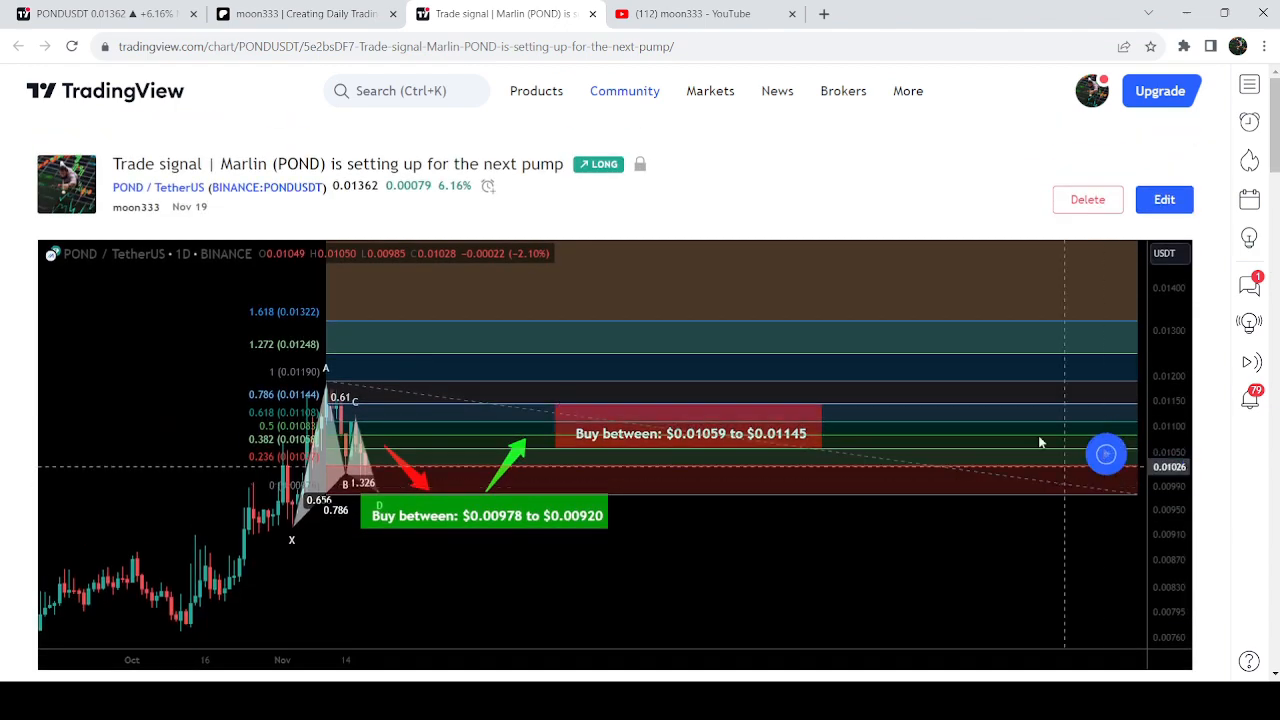
Step: View the replayed candles rallying past the sell zone toward the 2.618 extension
scroll(down, 3)
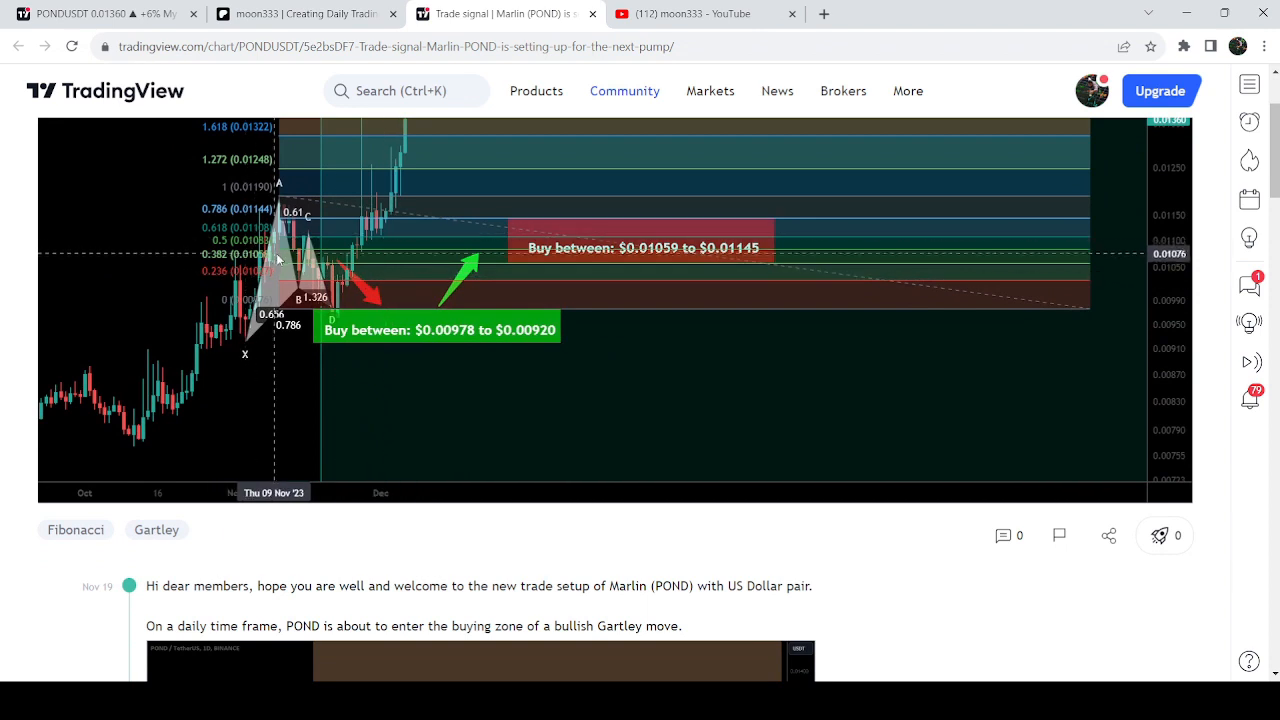
mouse_move(332, 320)
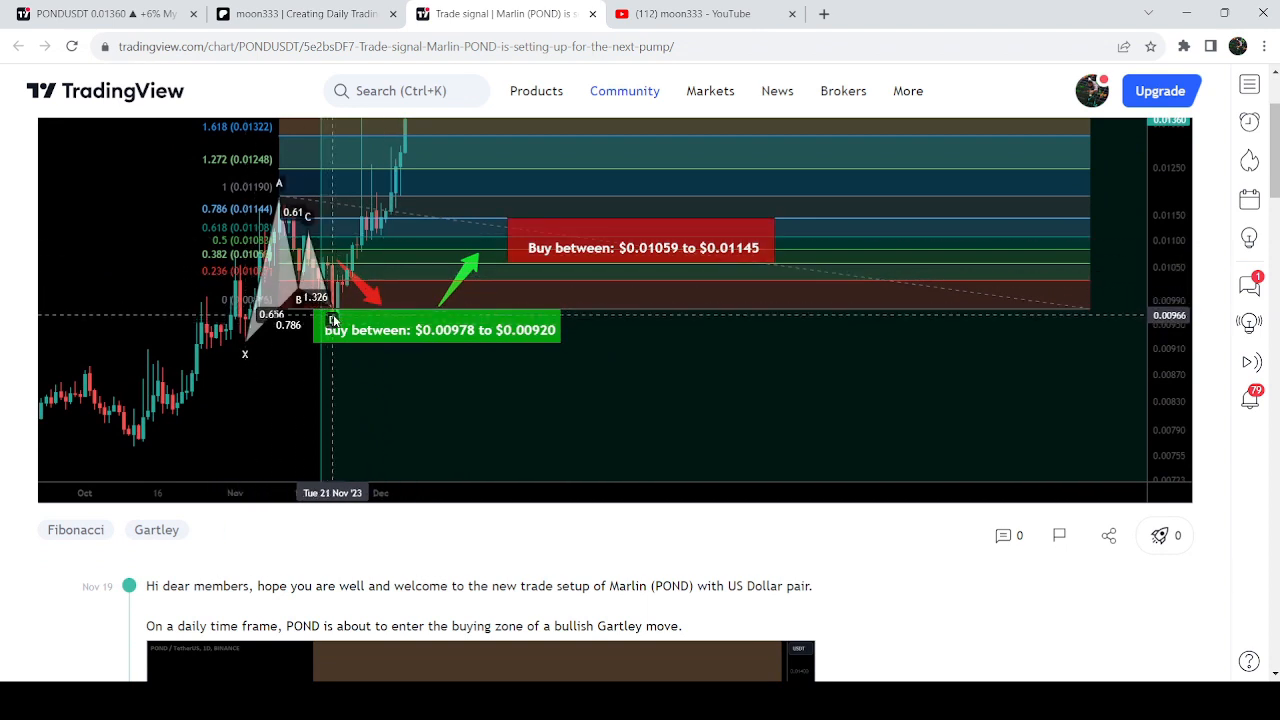
mouse_move(340, 308)
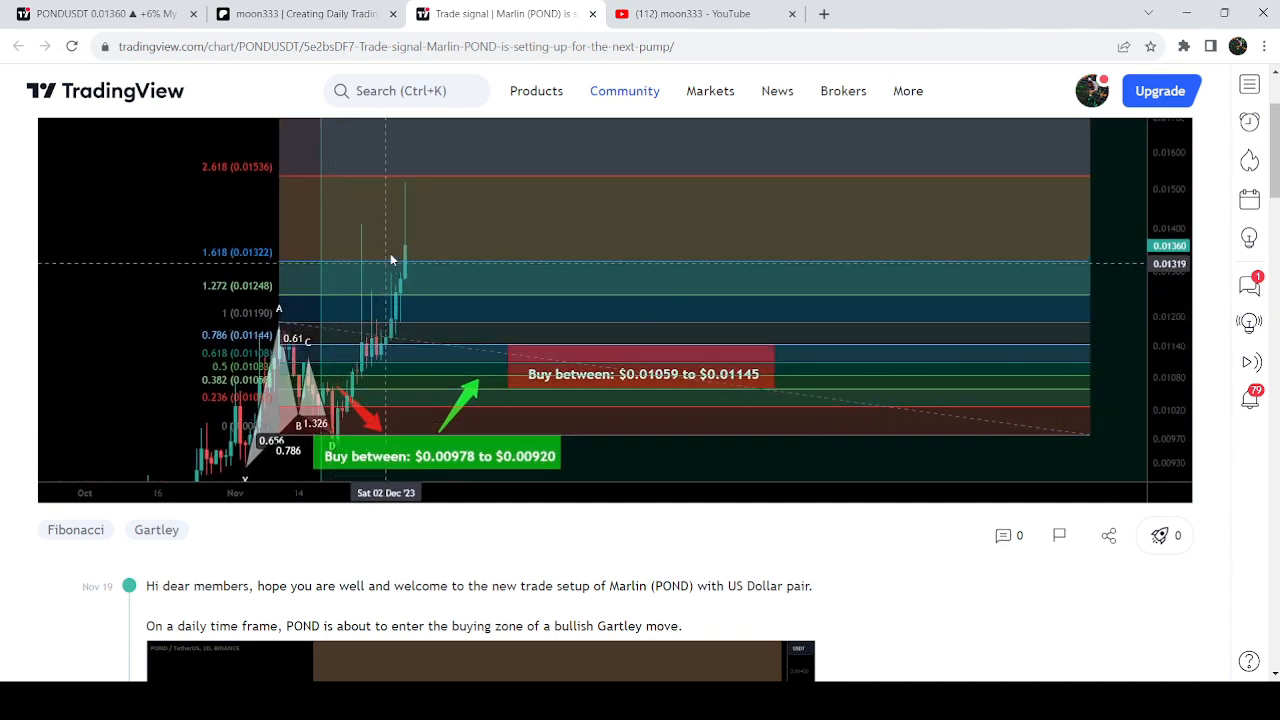
mouse_move(400, 226)
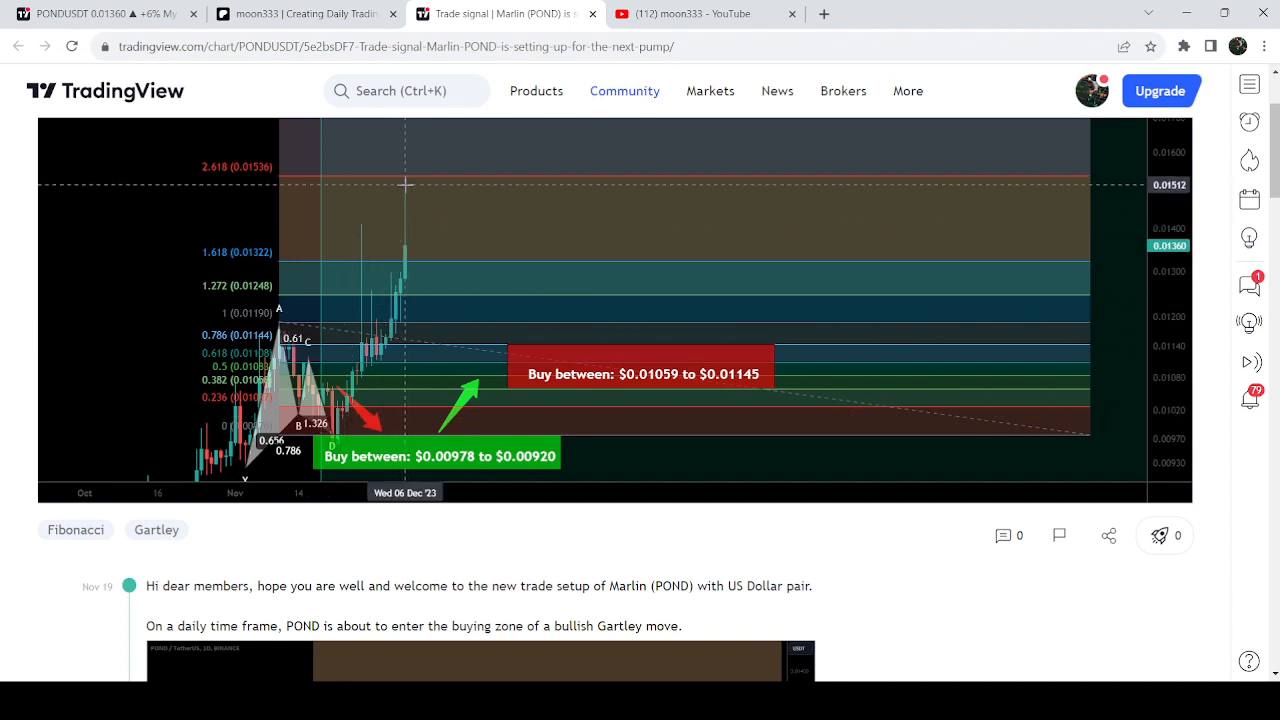
mouse_move(800, 308)
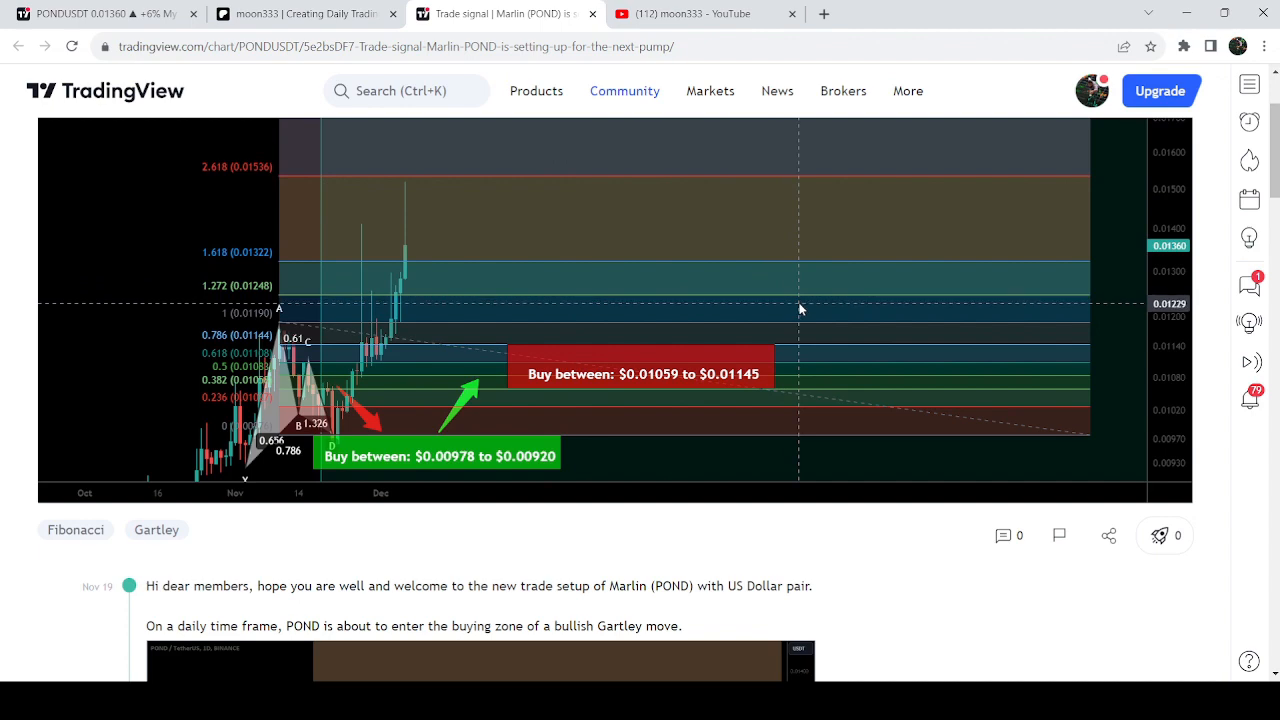
click(690, 12)
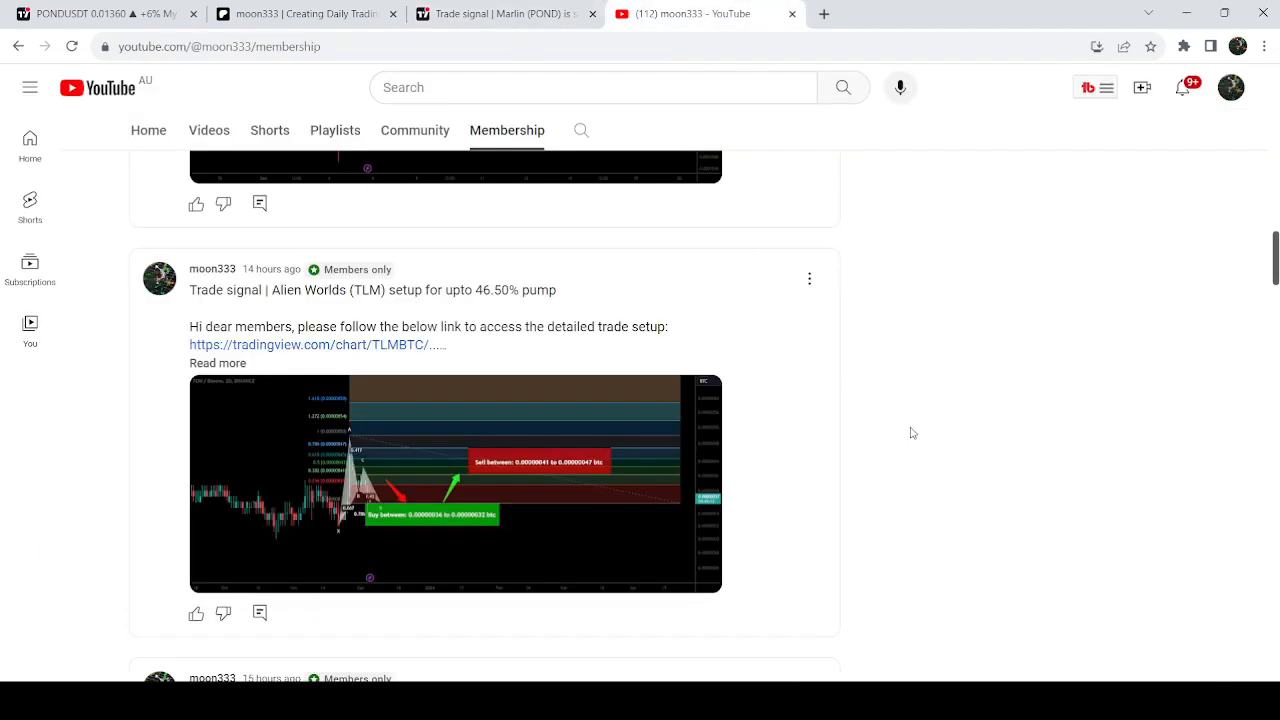
mouse_move(956, 410)
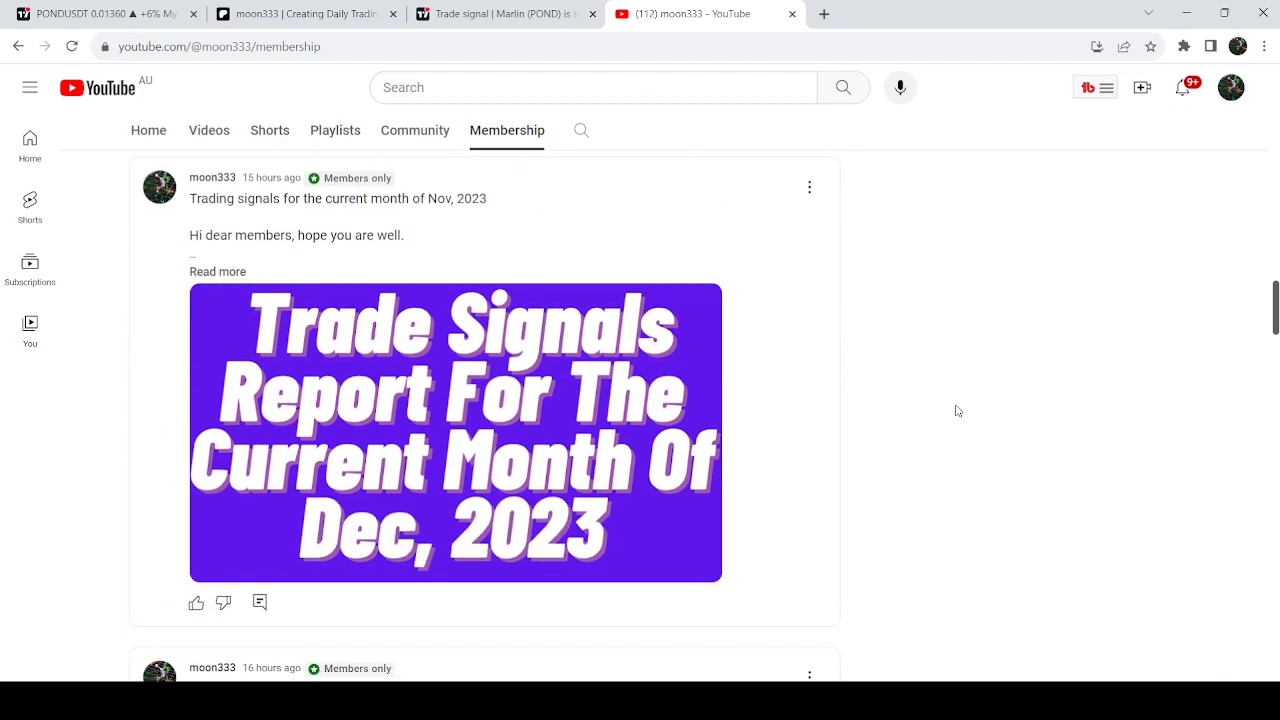
scroll(down, 3)
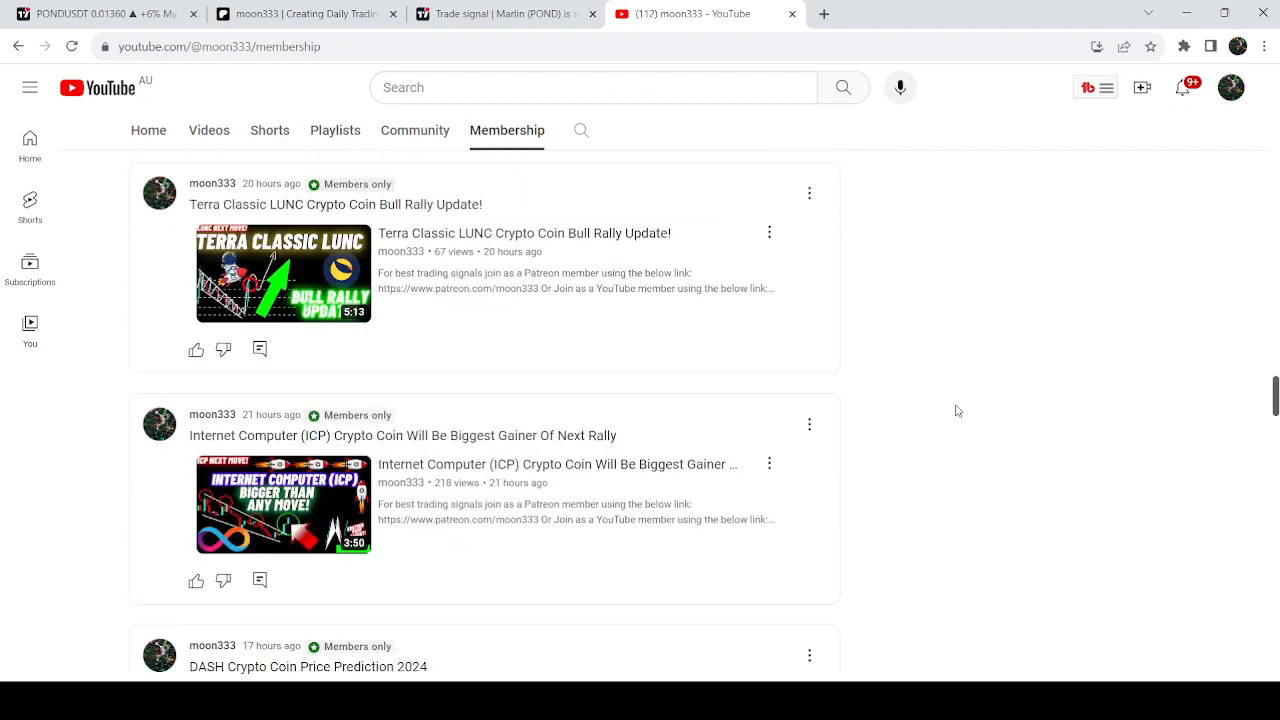
scroll(down, 3)
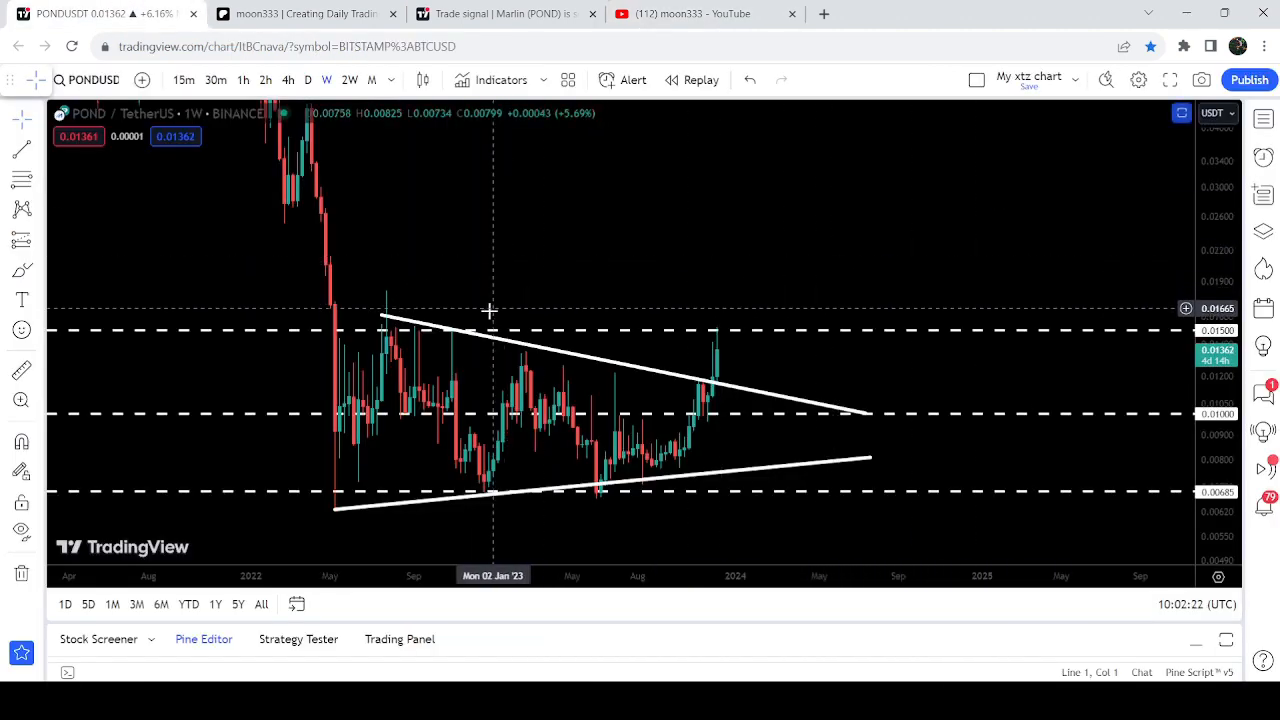
mouse_move(336, 472)
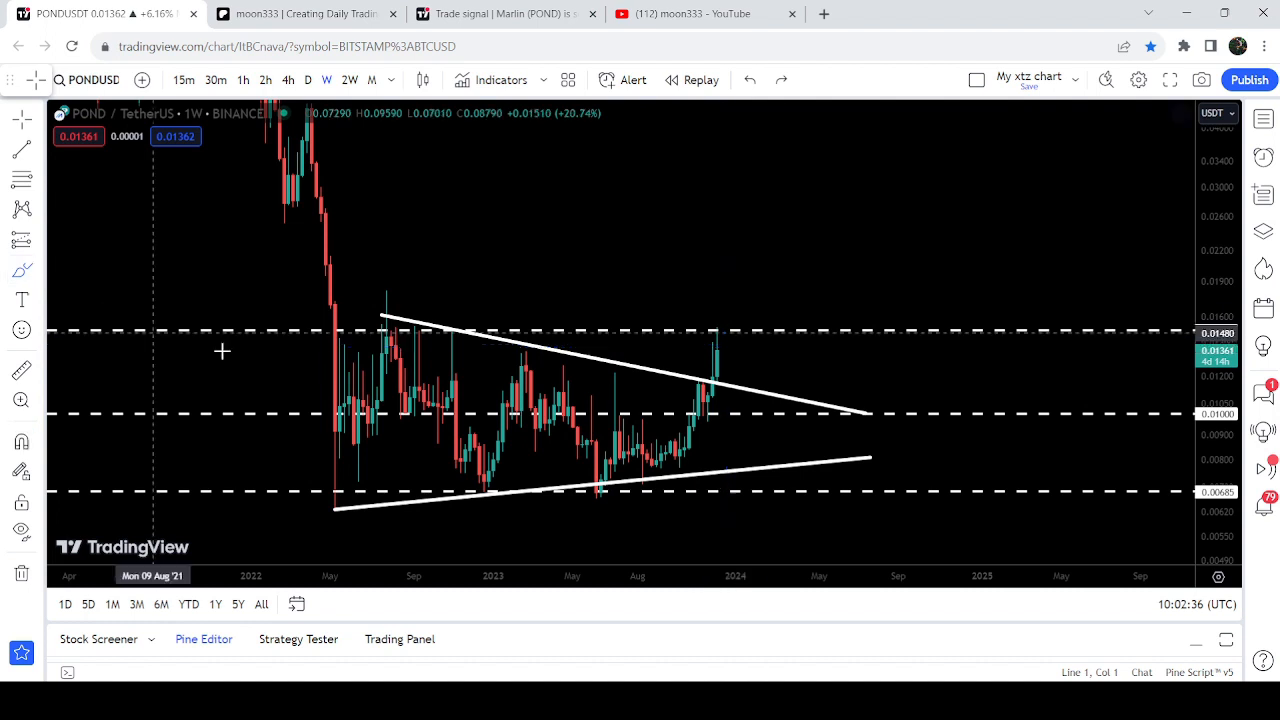
mouse_move(712, 408)
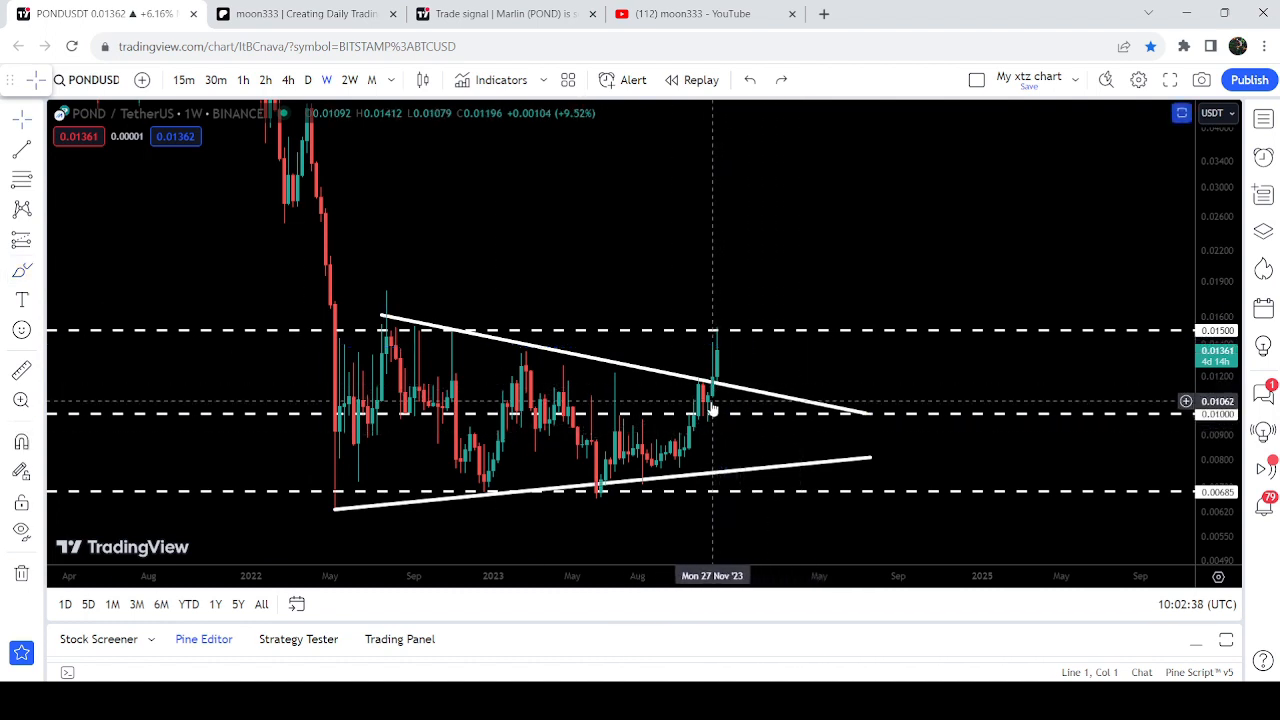
mouse_move(708, 390)
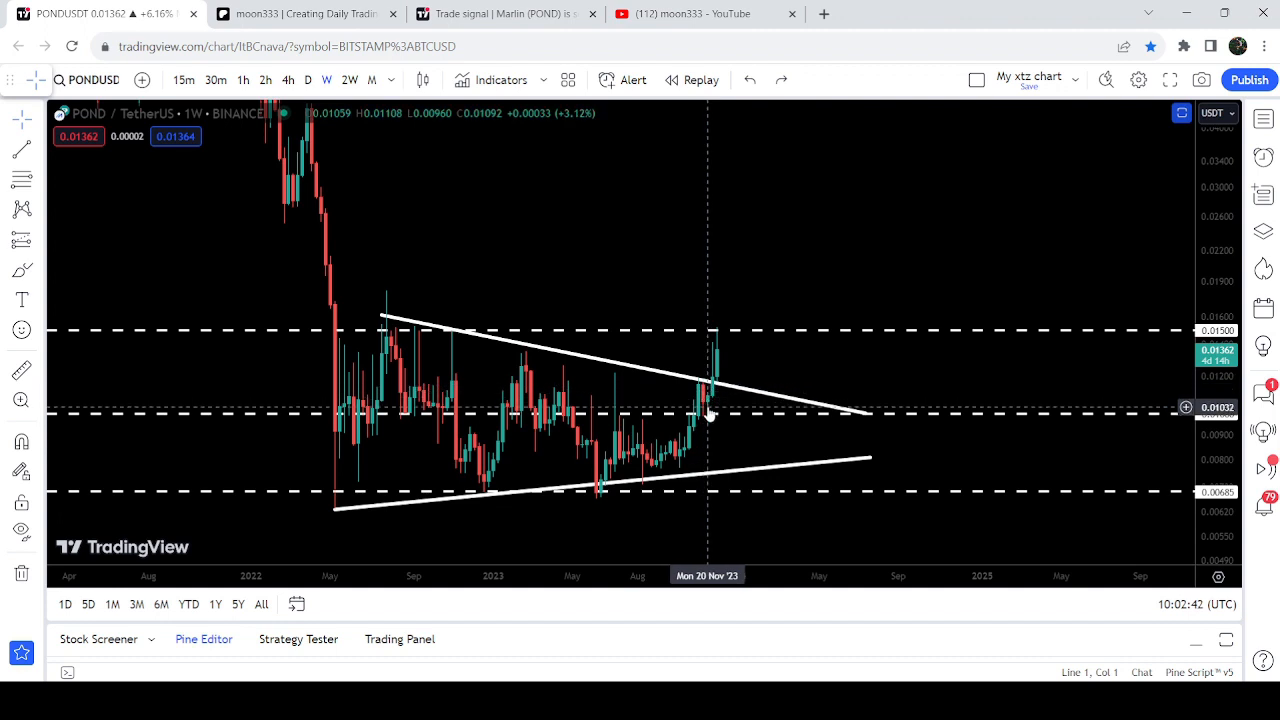
mouse_move(712, 356)
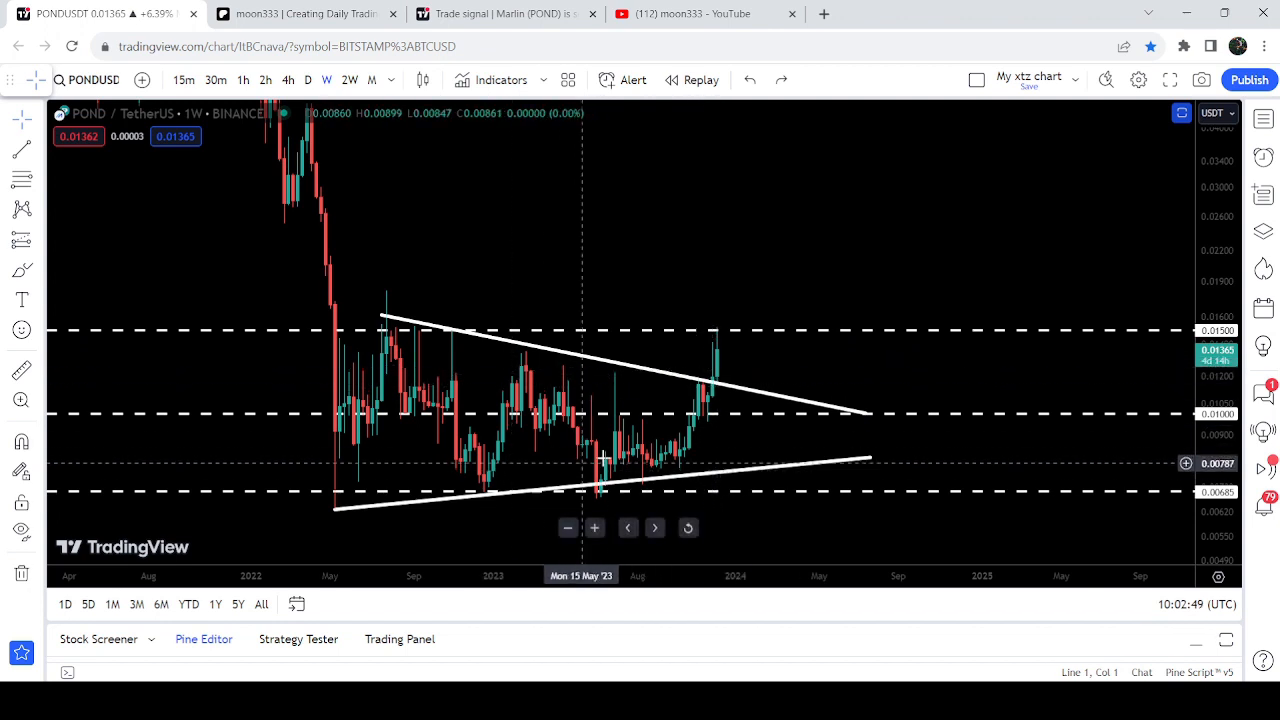
mouse_move(712, 332)
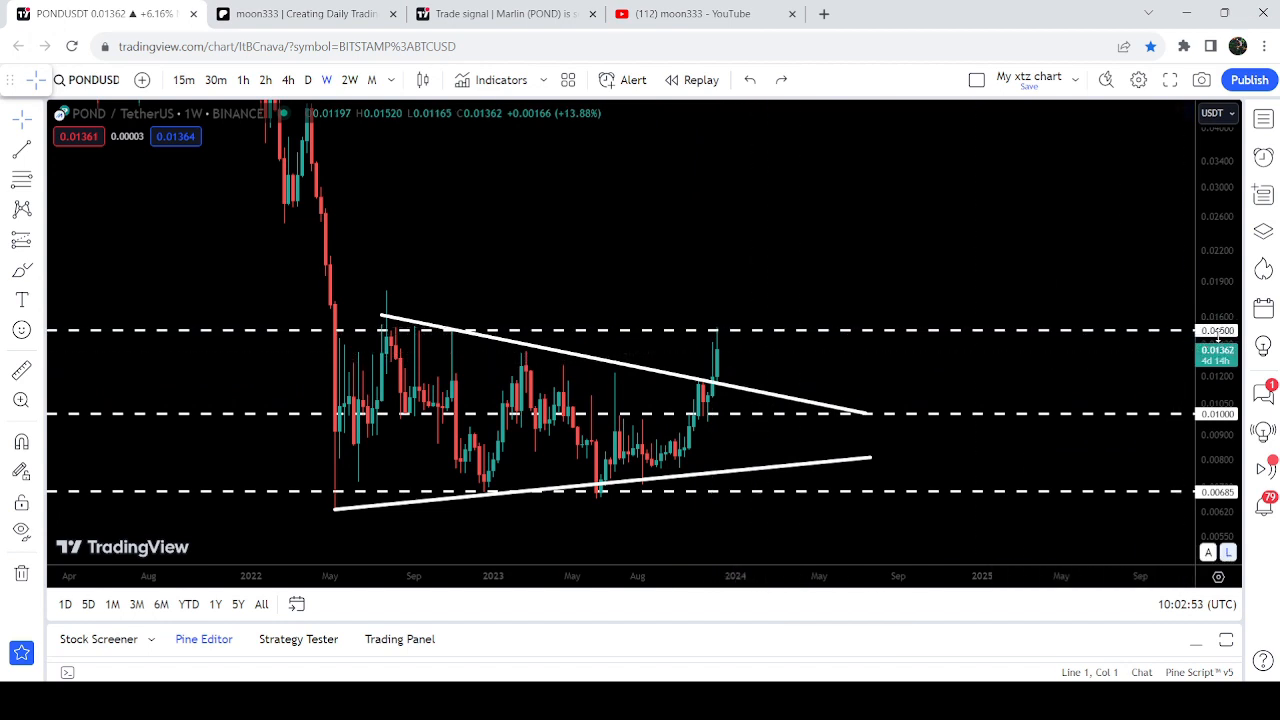
mouse_move(764, 352)
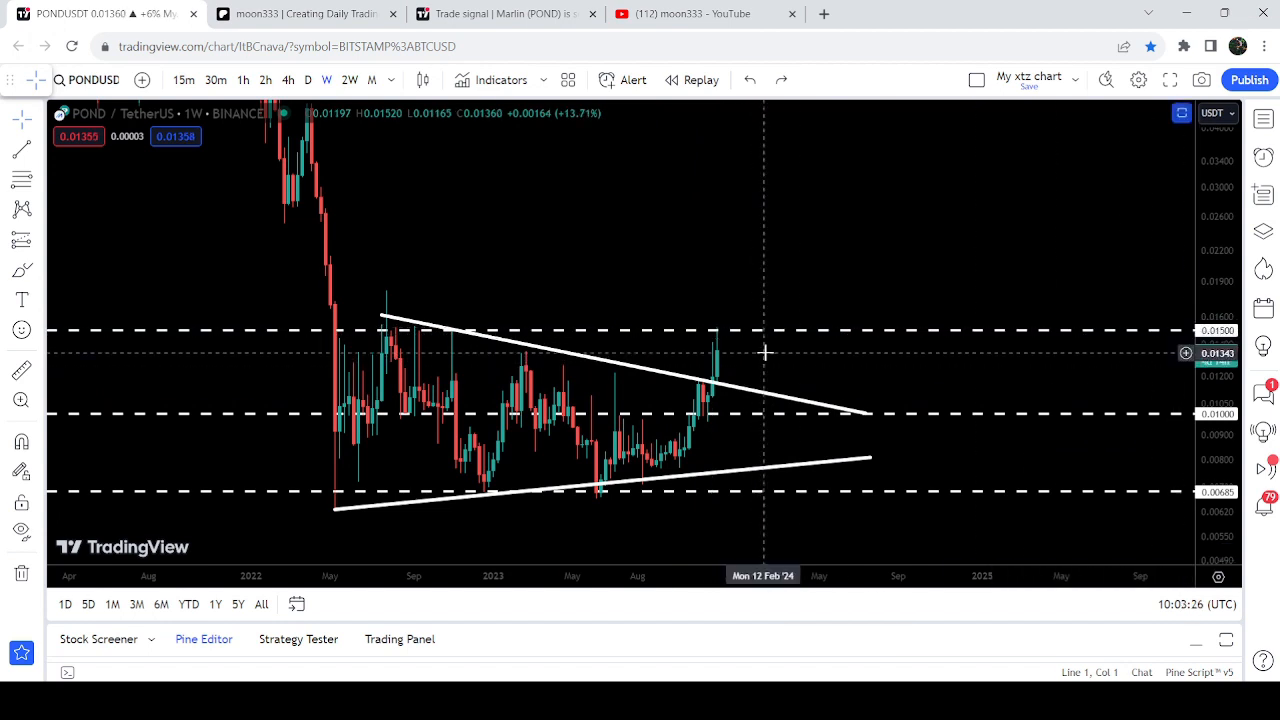
mouse_move(340, 344)
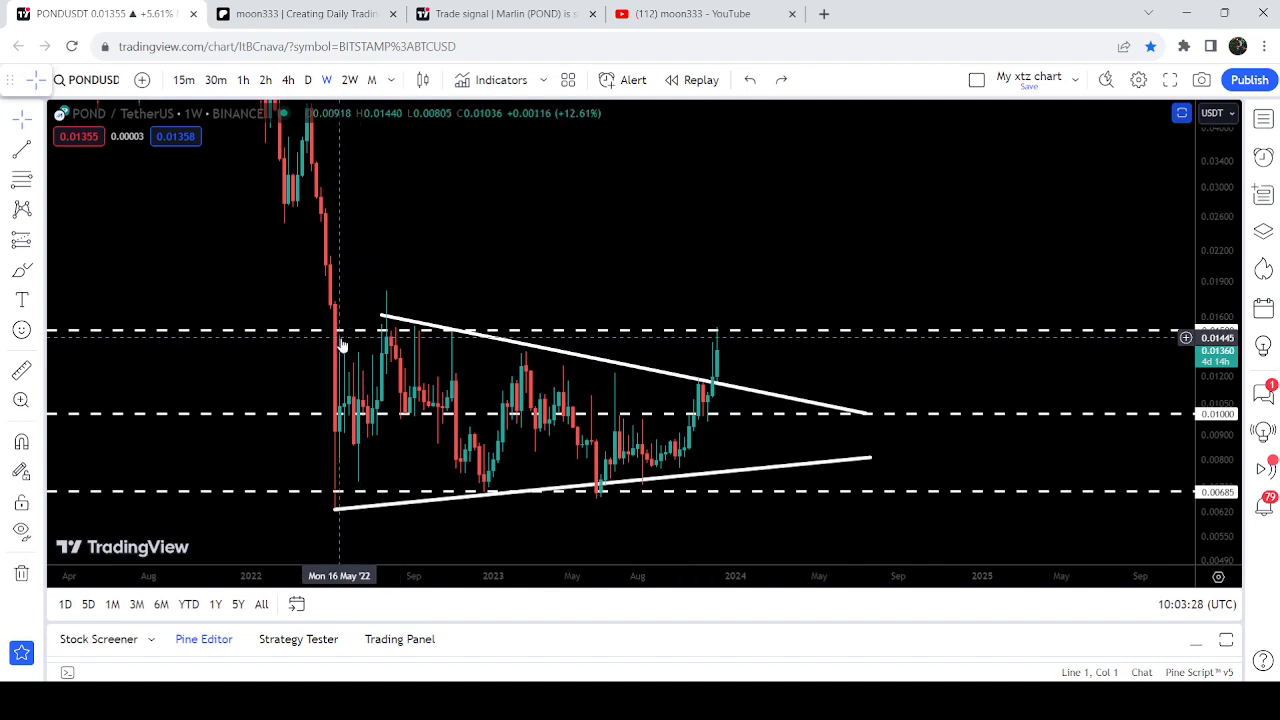
mouse_move(384, 336)
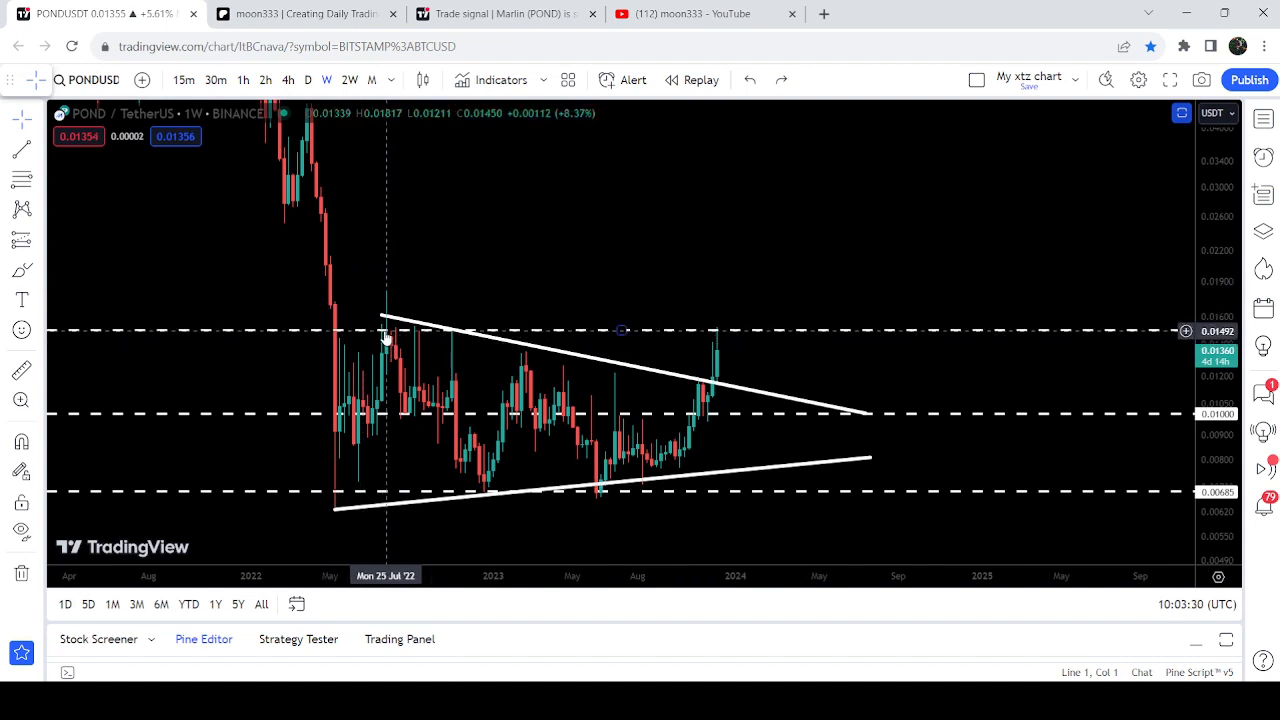
mouse_move(384, 336)
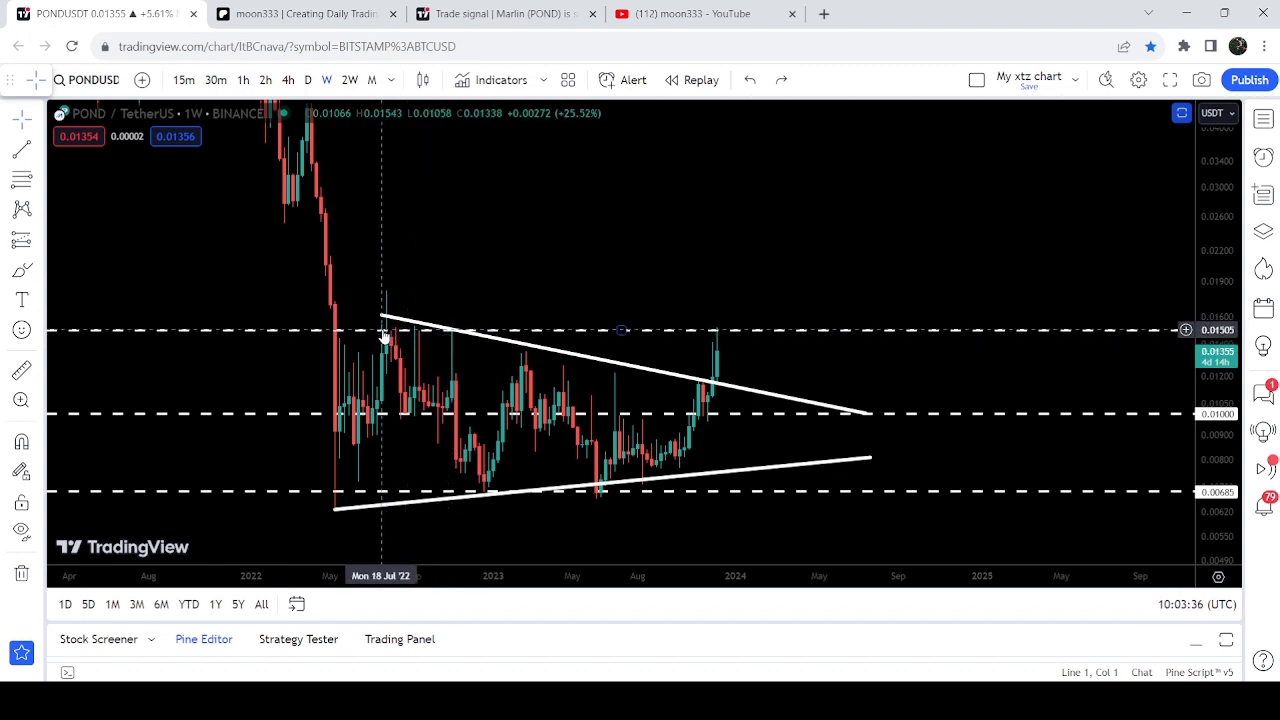
mouse_move(438, 332)
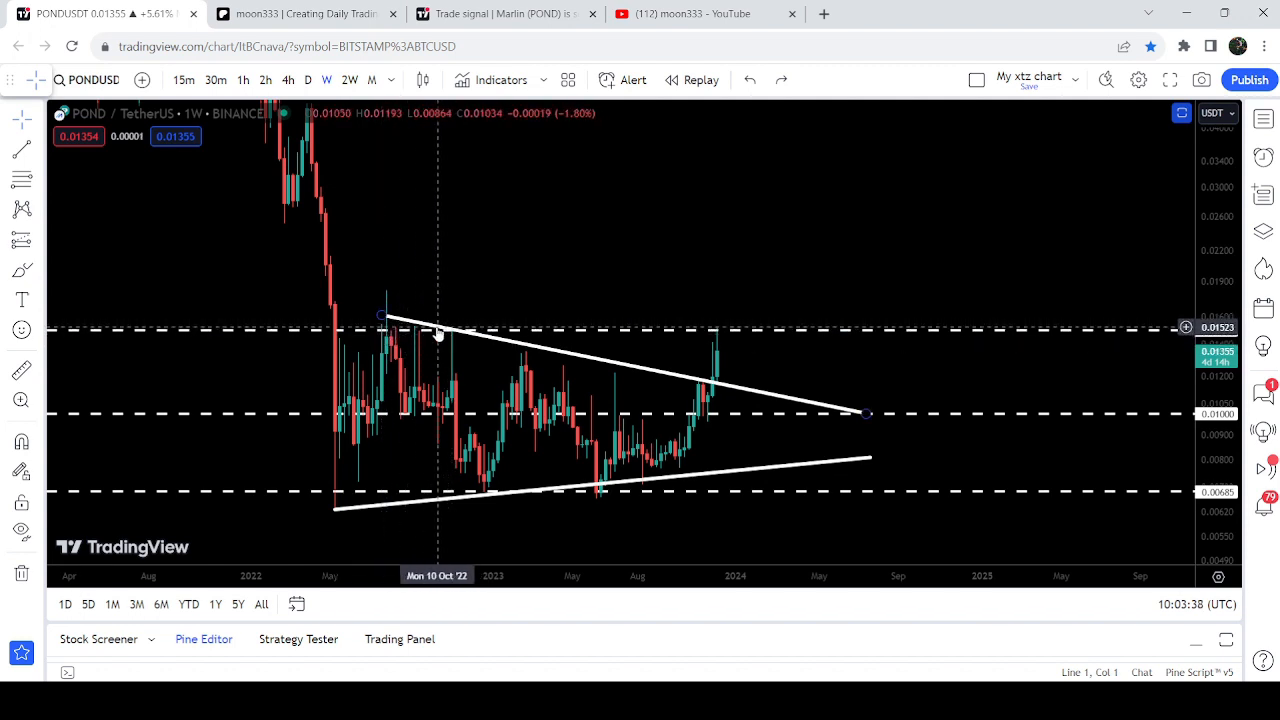
mouse_move(450, 336)
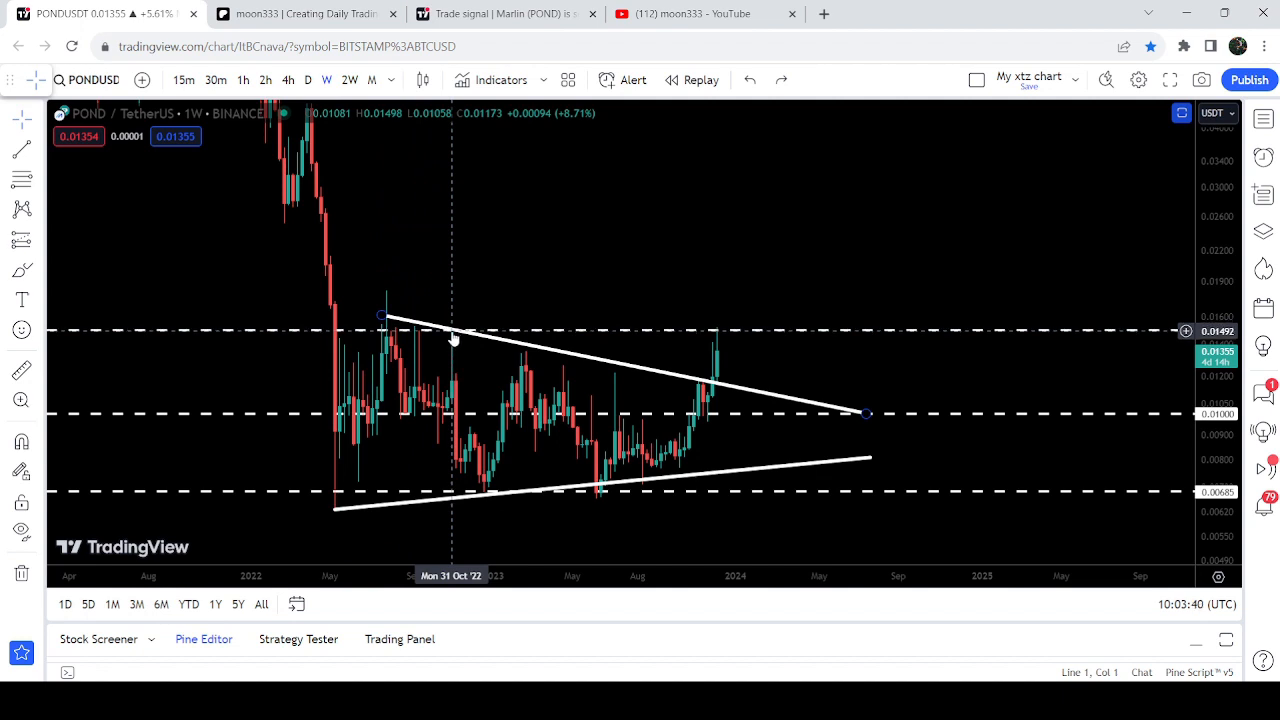
mouse_move(484, 476)
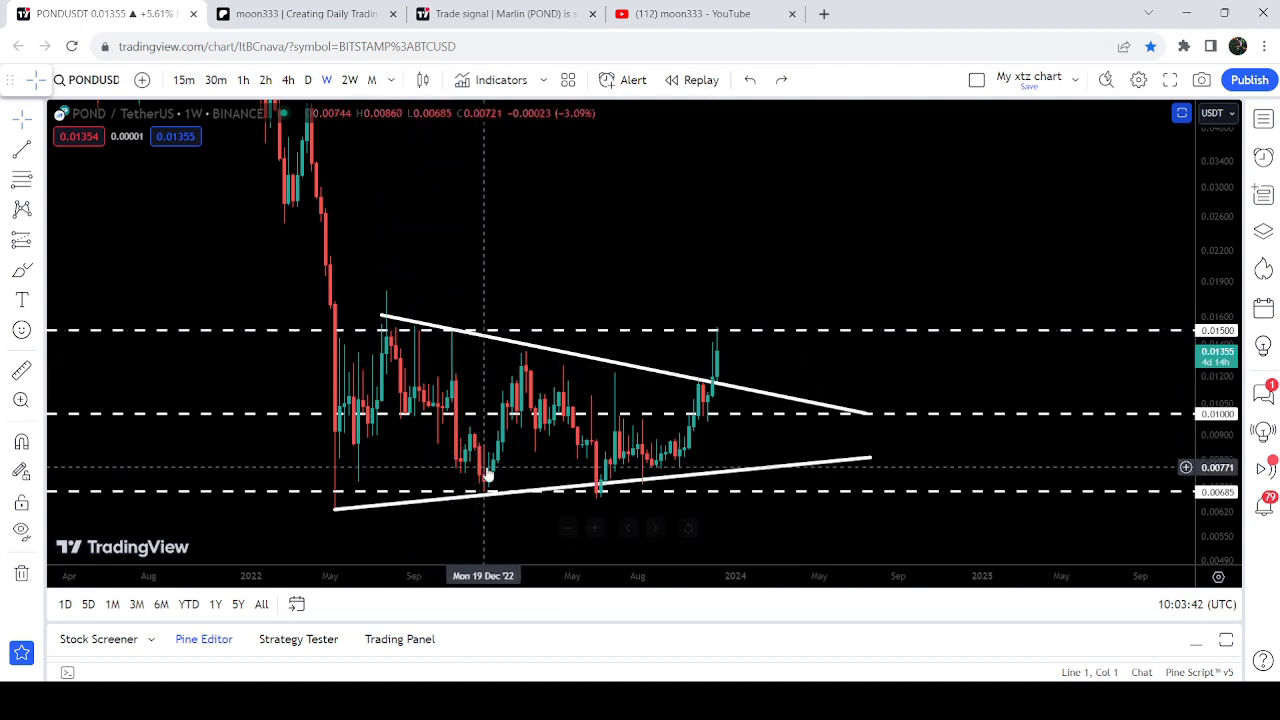
mouse_move(728, 364)
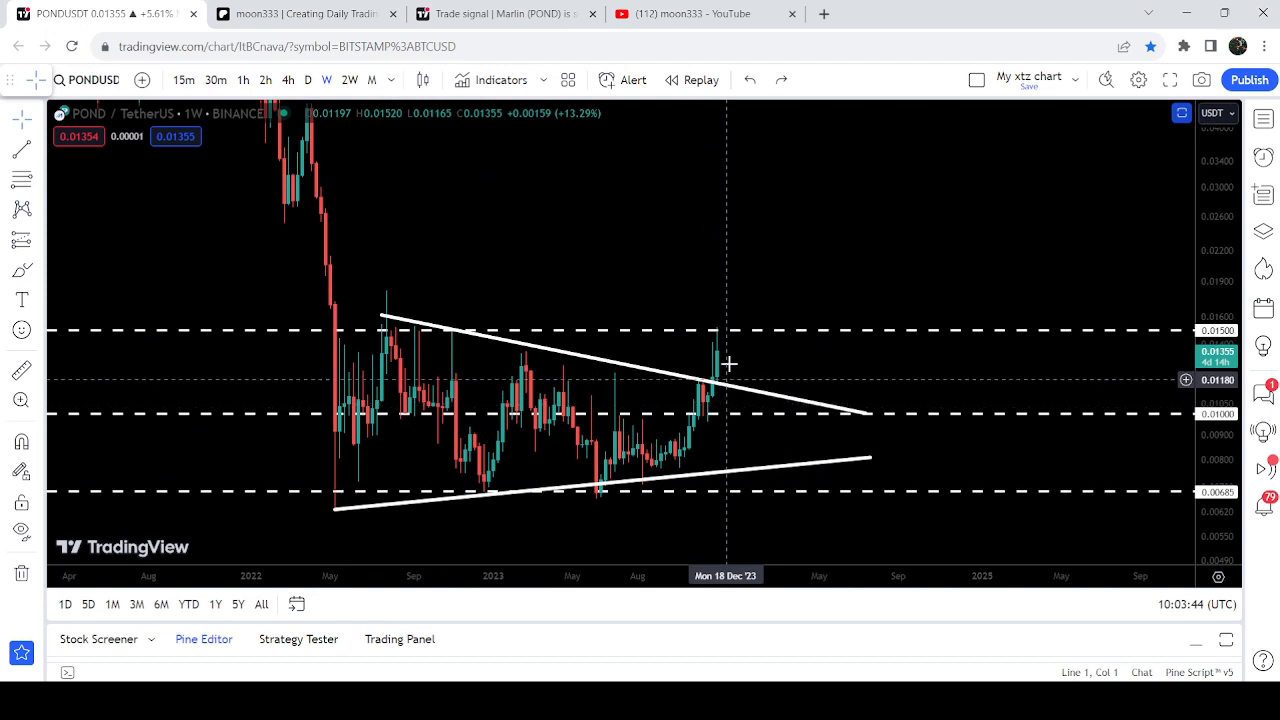
mouse_move(744, 354)
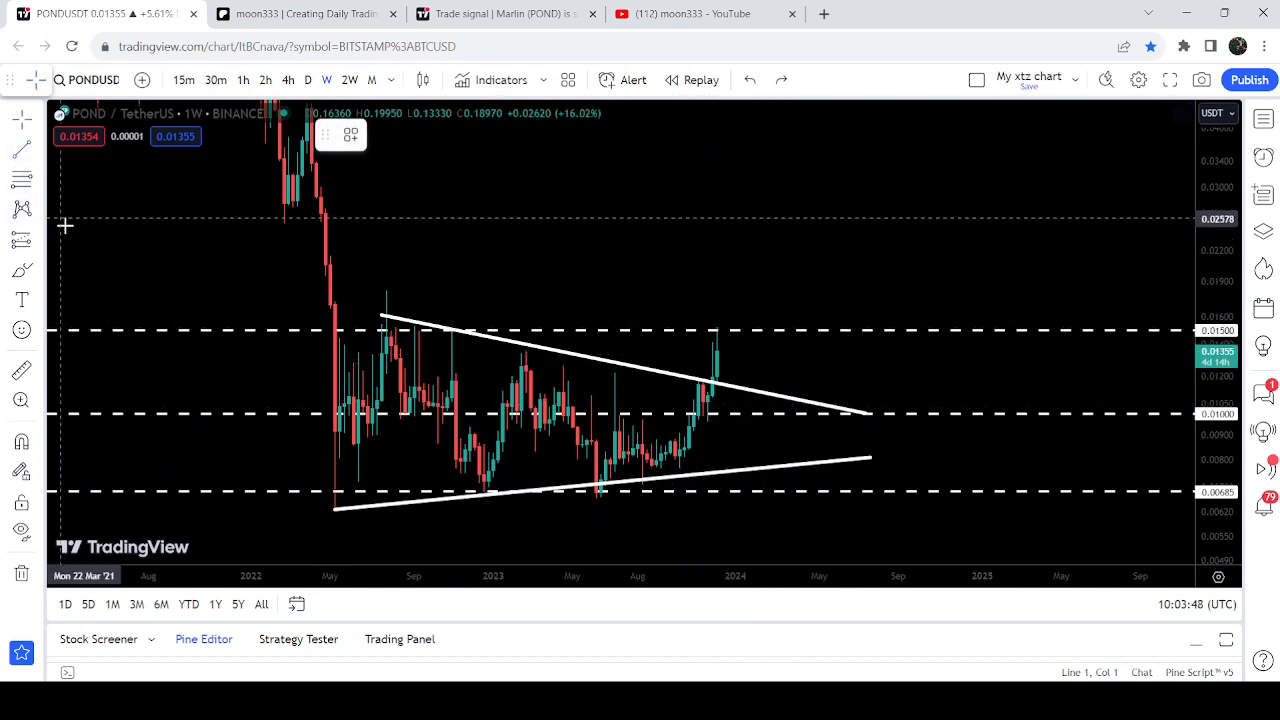
mouse_move(384, 318)
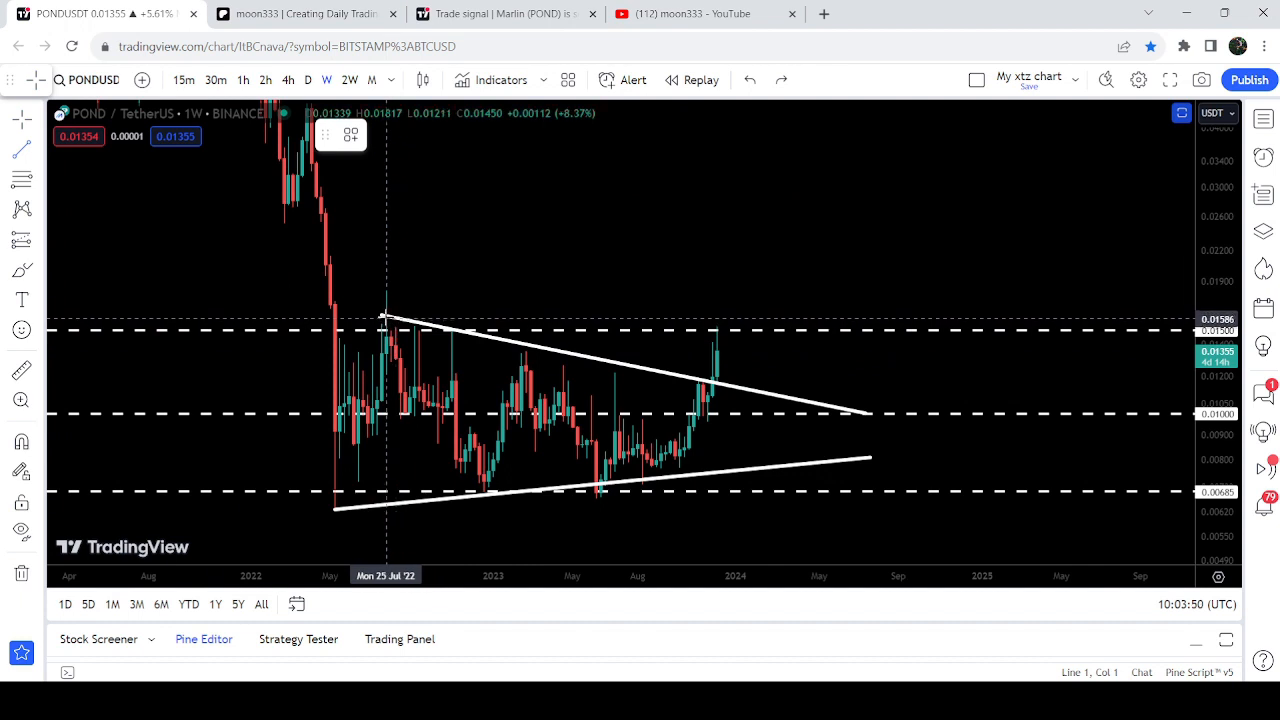
mouse_move(380, 316)
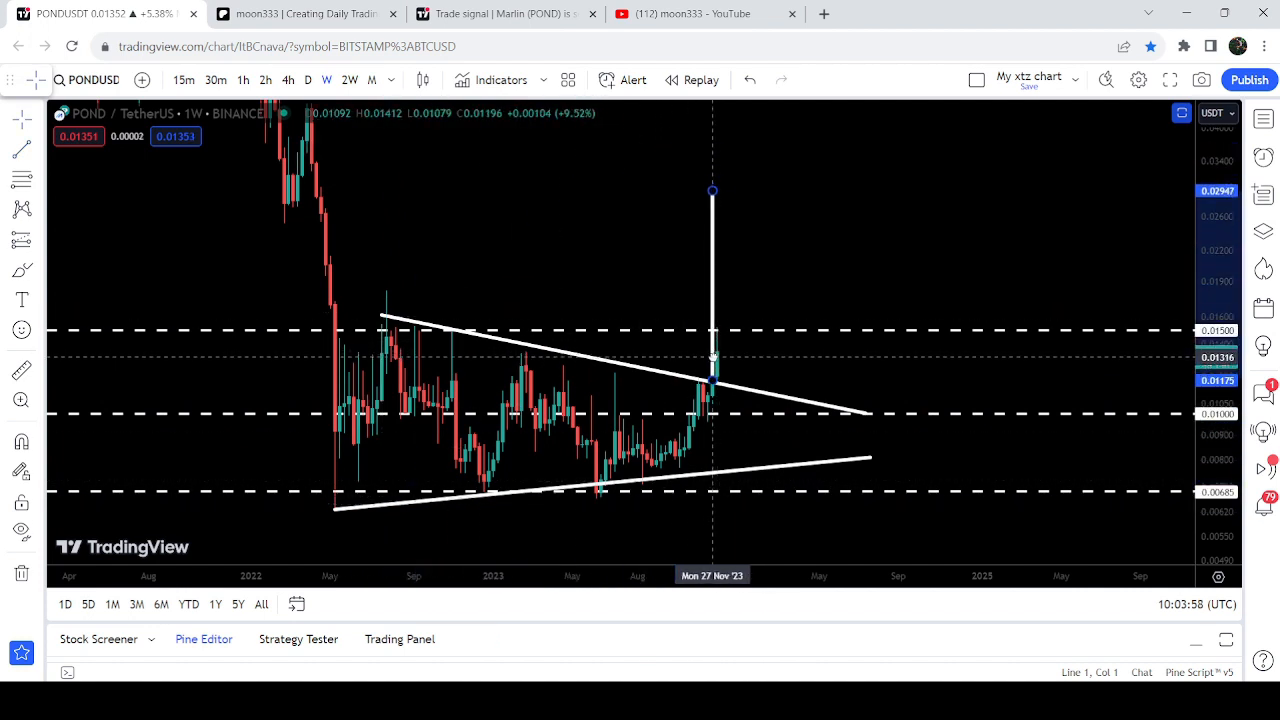
Step: Select the vertical target line to about 0.029, then return to the YouTube members-only posts
click(712, 364)
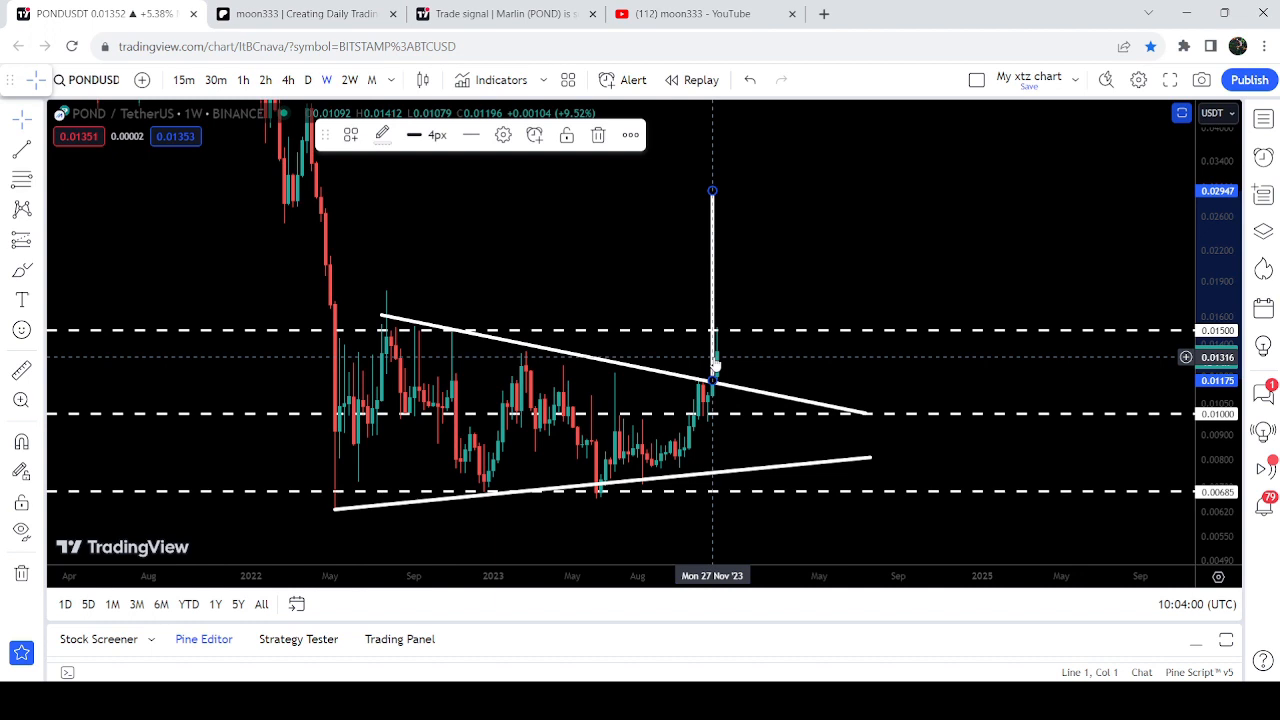
mouse_move(818, 272)
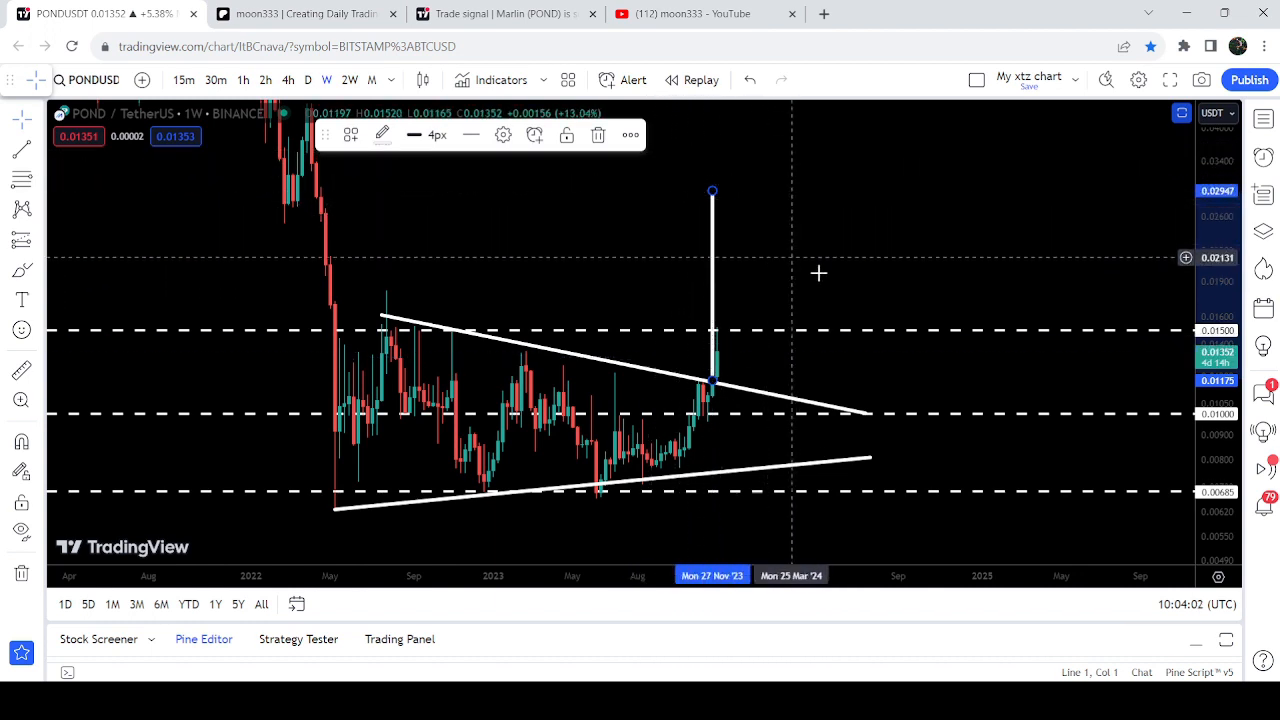
mouse_move(904, 304)
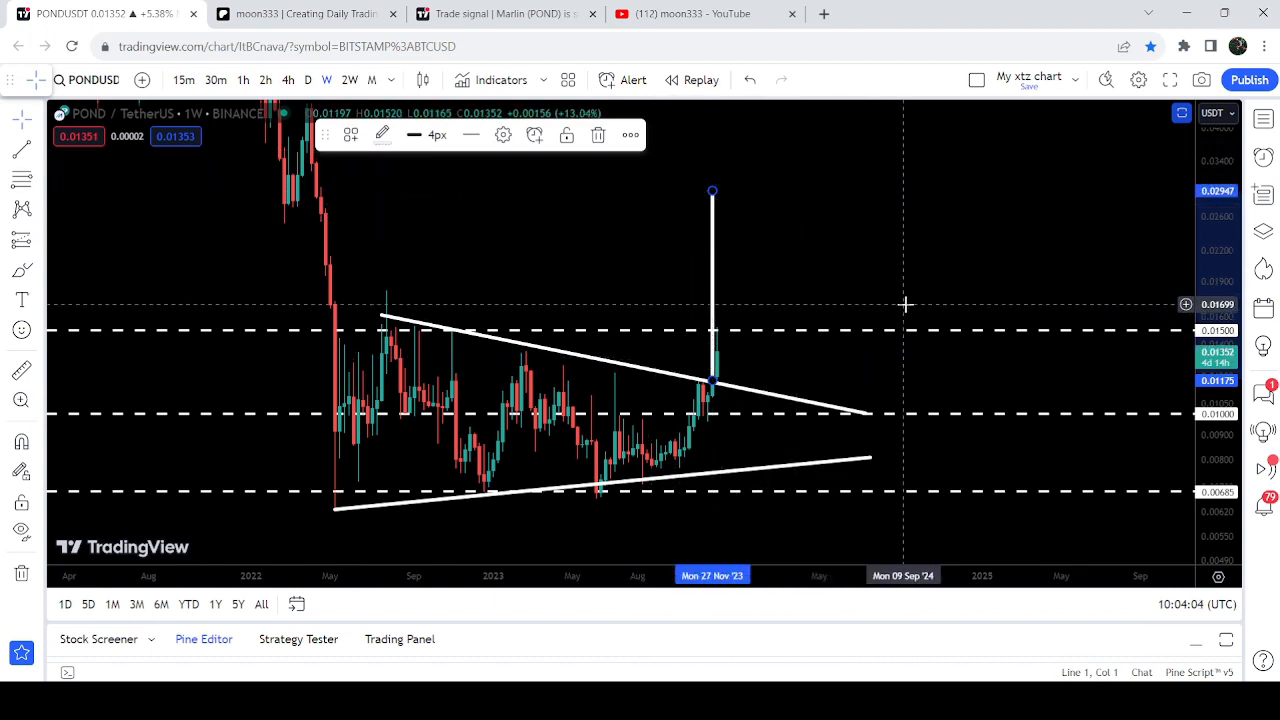
mouse_move(888, 276)
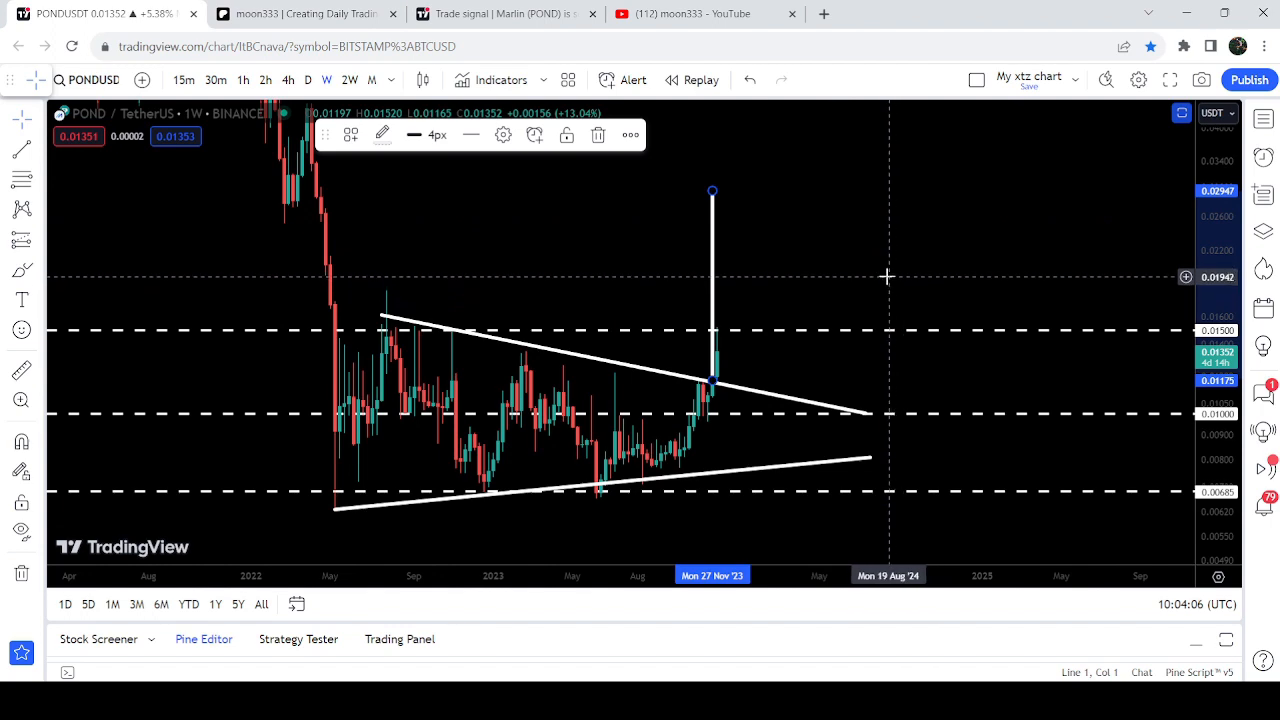
click(700, 14)
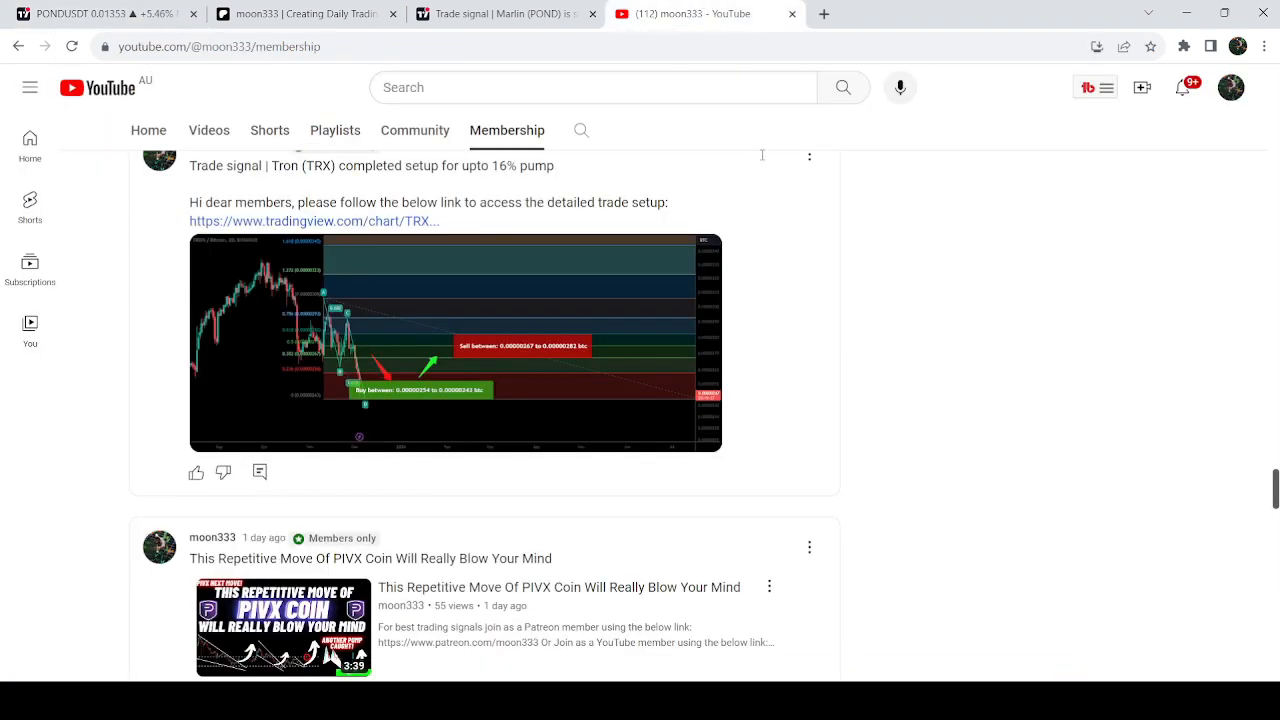
scroll(down, 3)
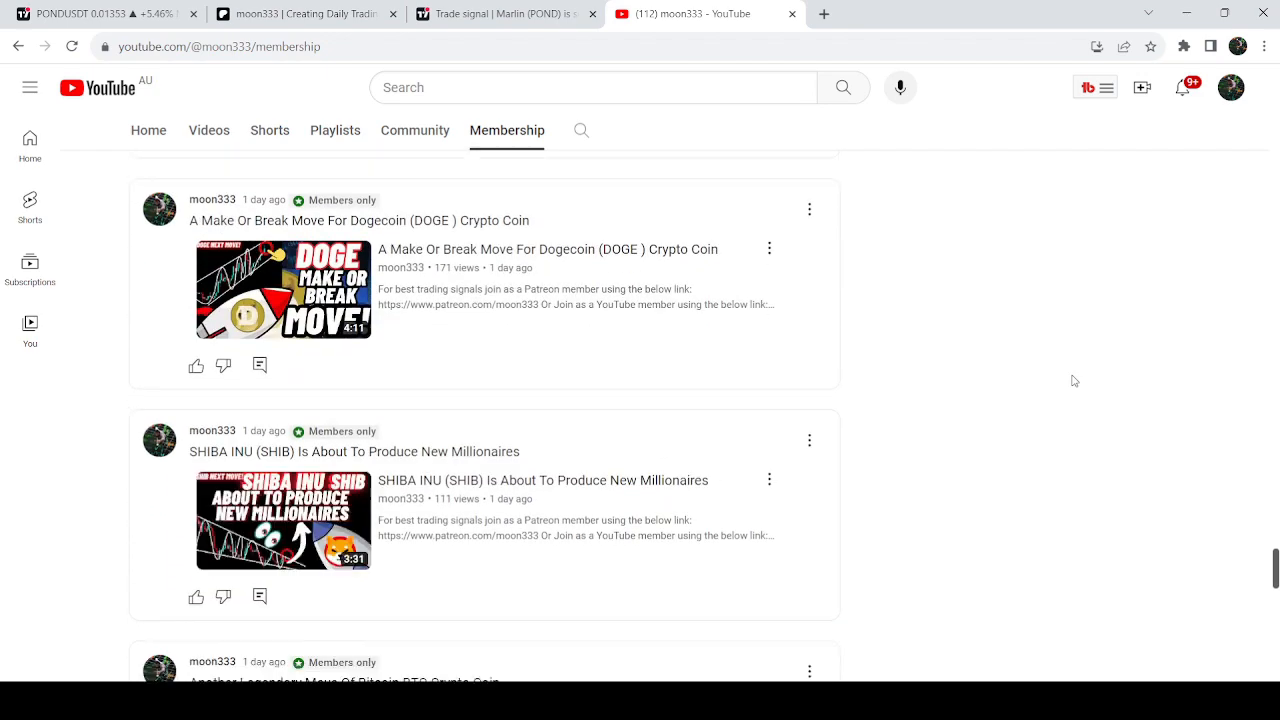
scroll(down, 3)
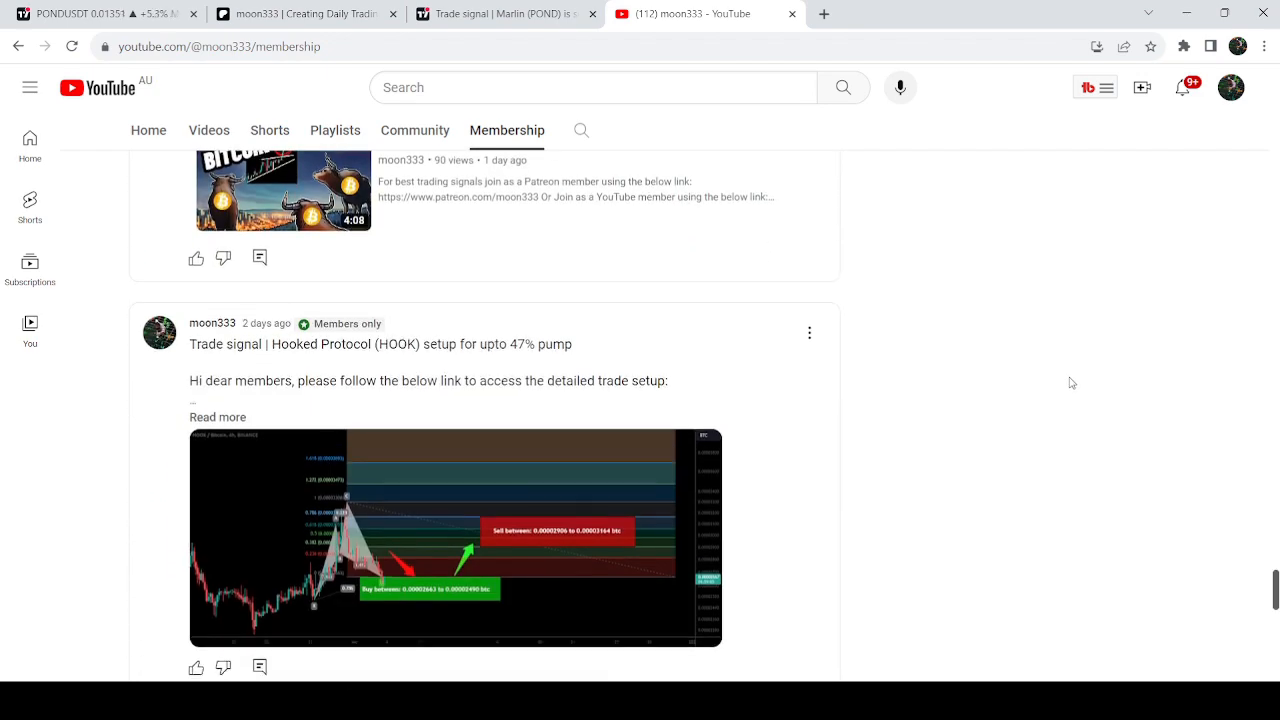
scroll(down, 3)
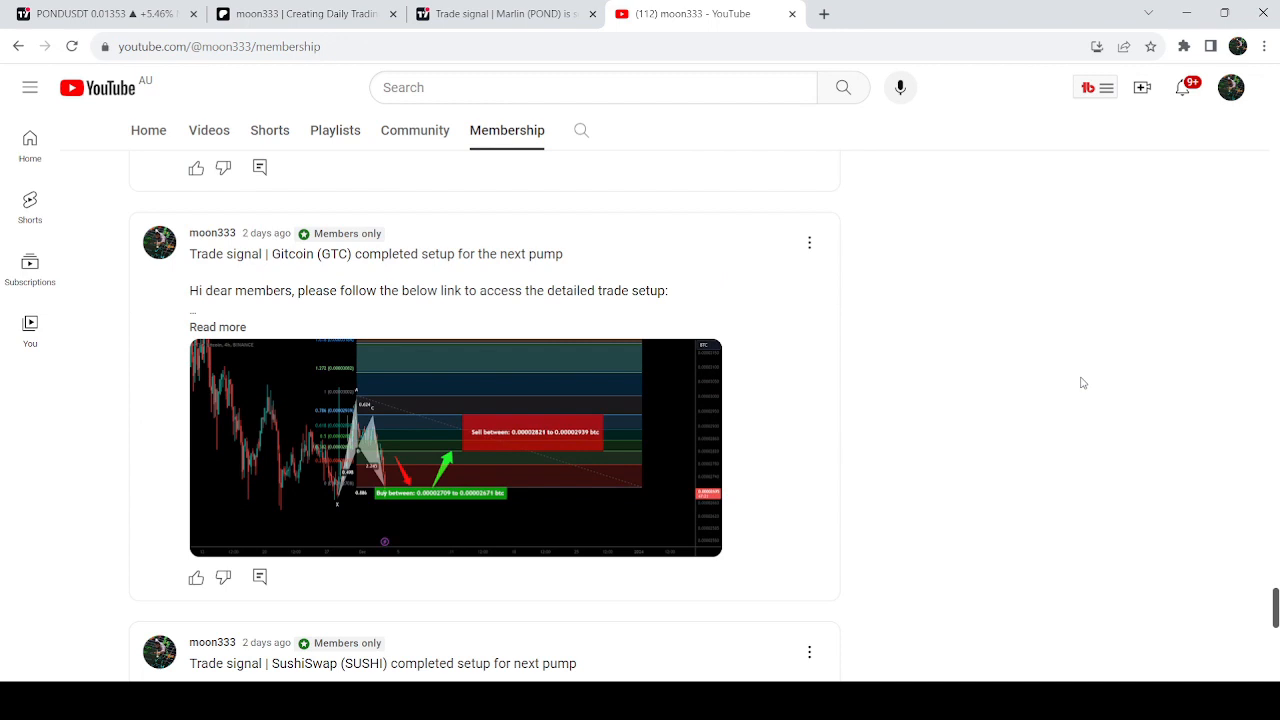
scroll(down, 3)
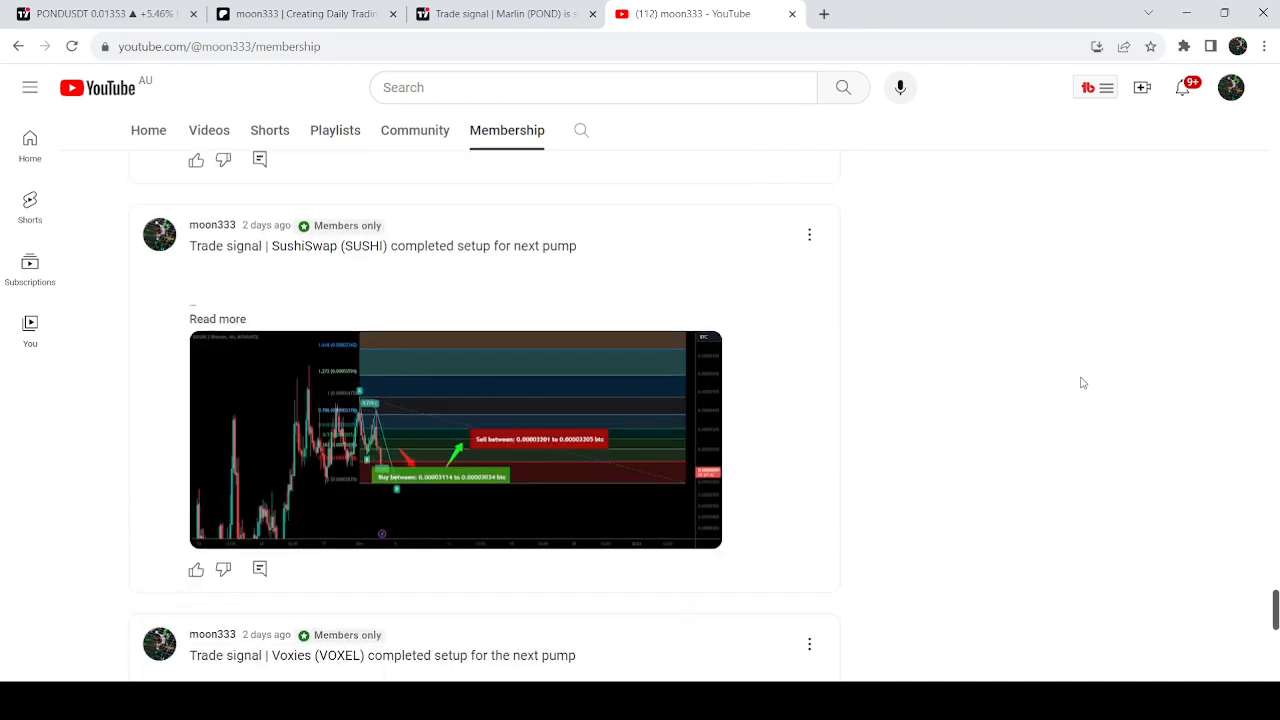
scroll(down, 3)
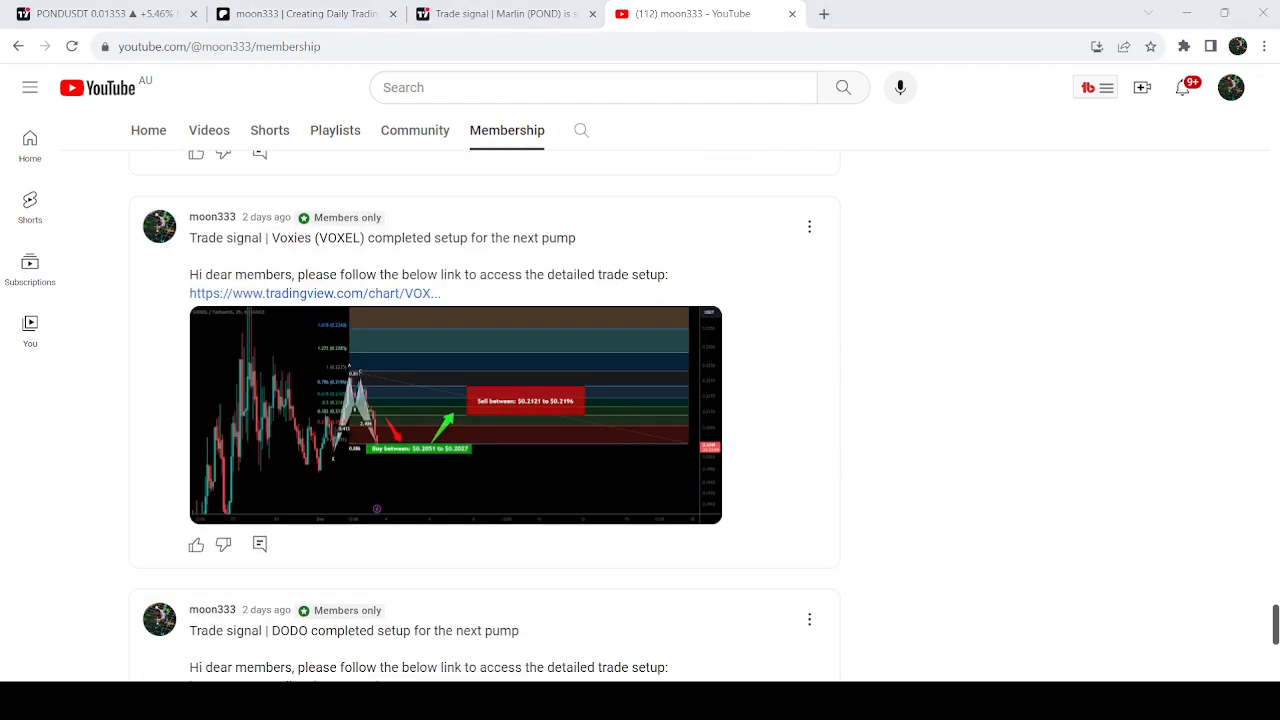